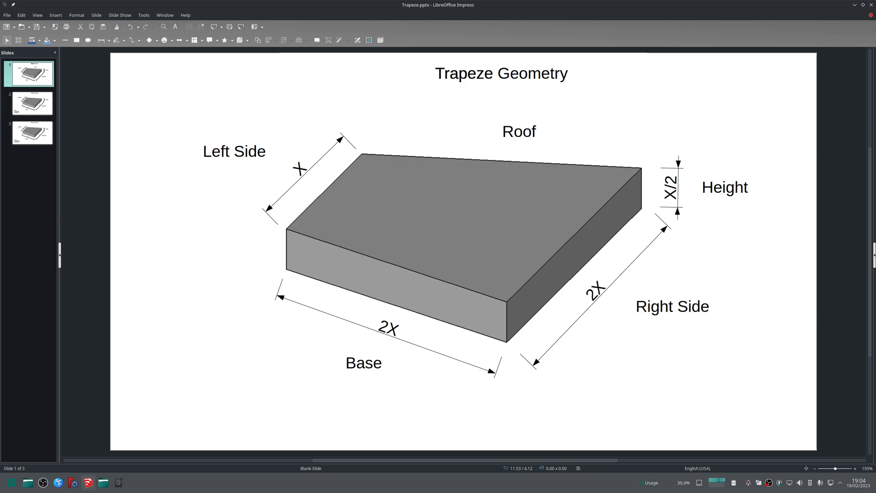
mouse_move(578, 87)
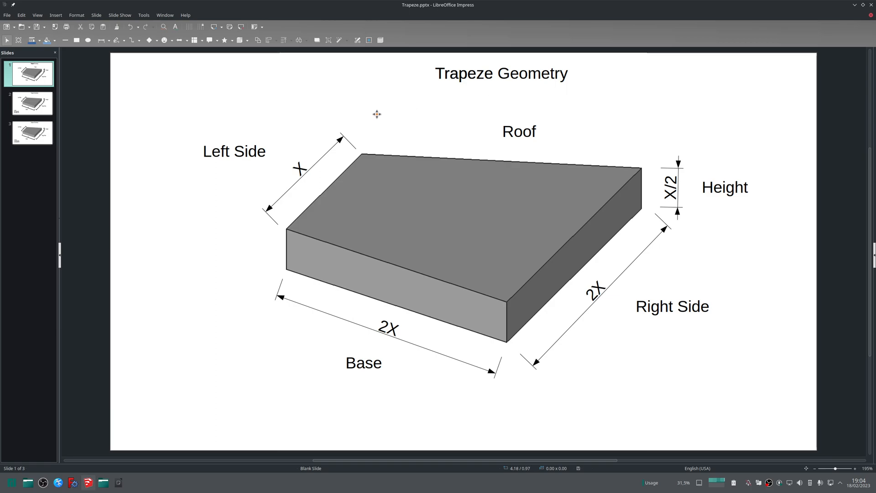
mouse_move(329, 111)
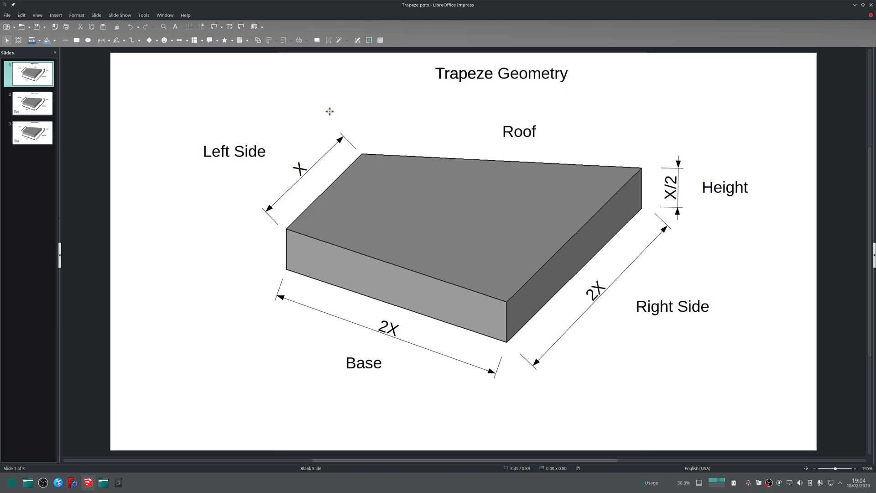
mouse_move(300, 142)
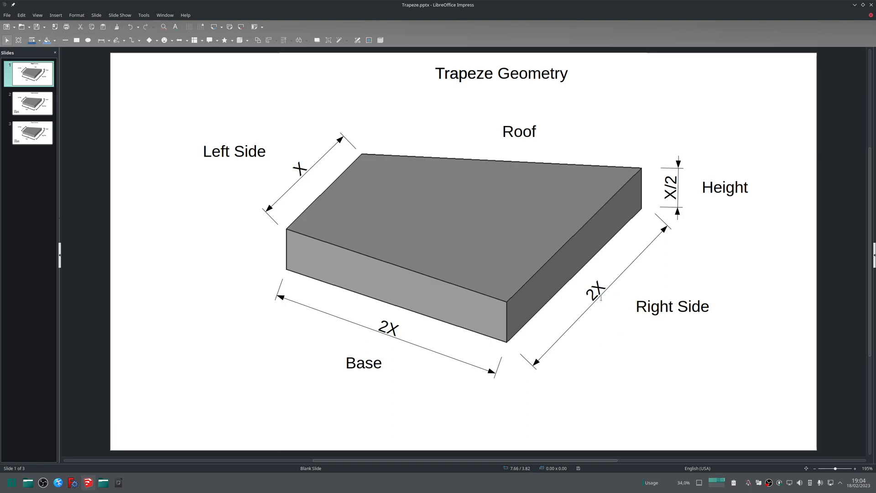
mouse_move(717, 196)
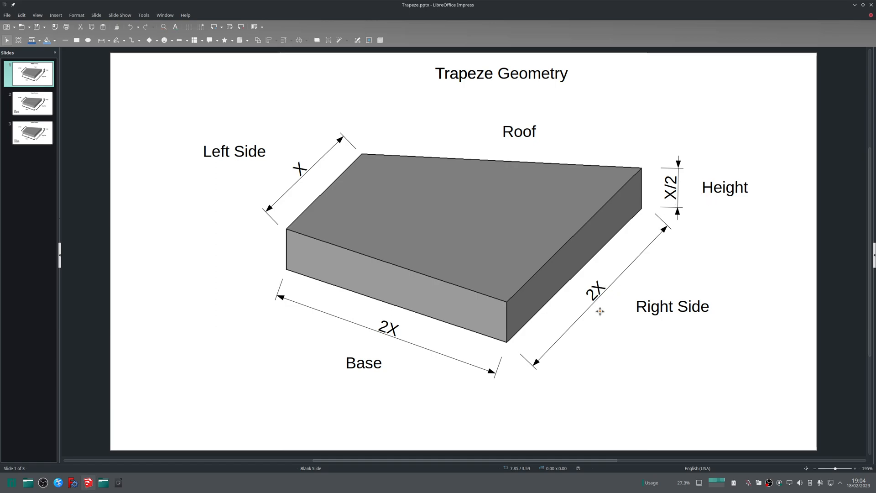
mouse_move(244, 254)
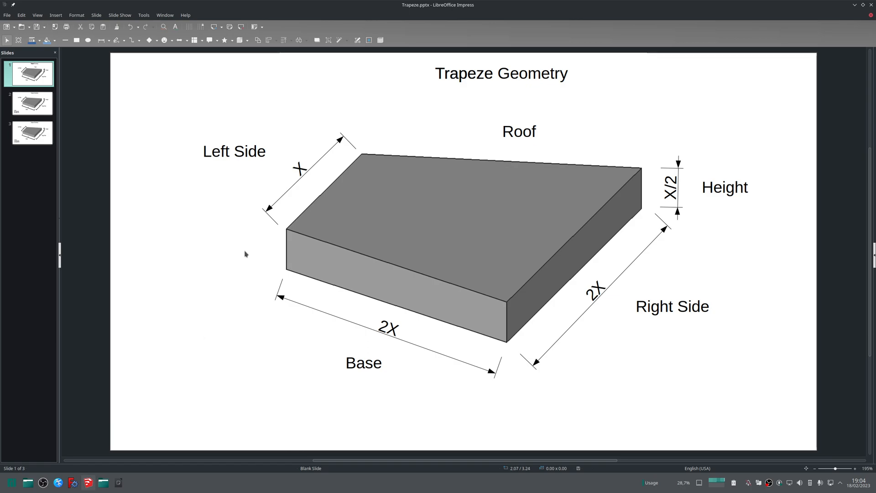
mouse_move(307, 175)
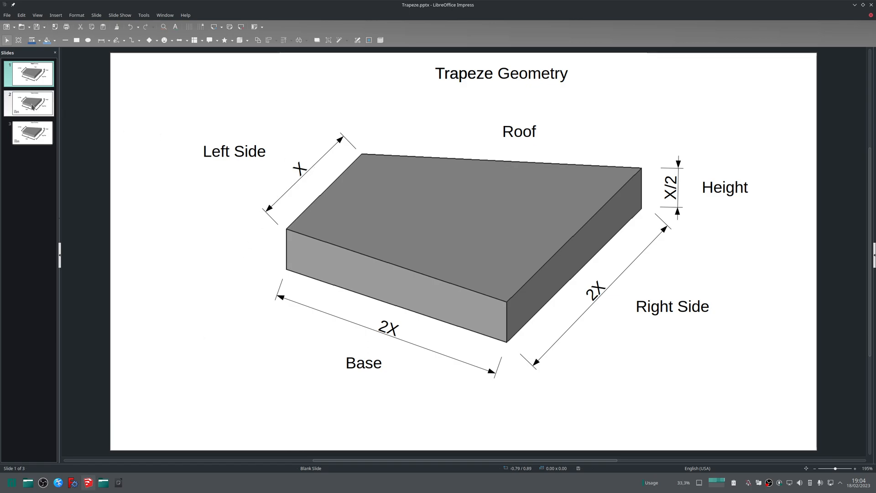
- Show slide 2 with the trapeze labelled 40, 80 and 20 for X=40
left_click(29, 103)
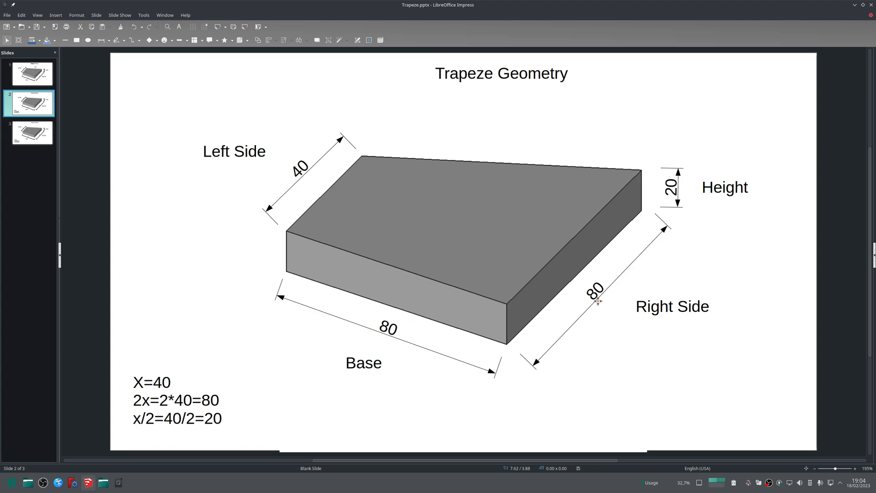
mouse_move(738, 190)
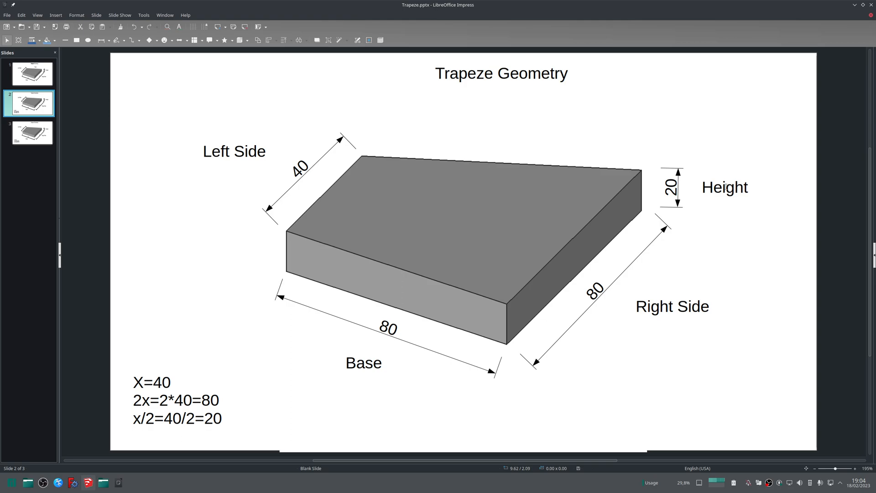
mouse_move(469, 121)
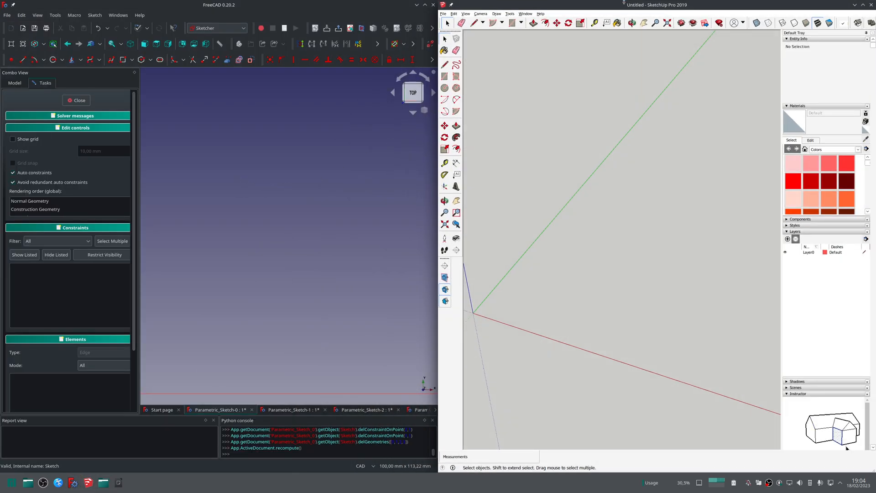
- Start the trapezoid base outline with the Line tool, placing its first corners on the ground
left_click(473, 23)
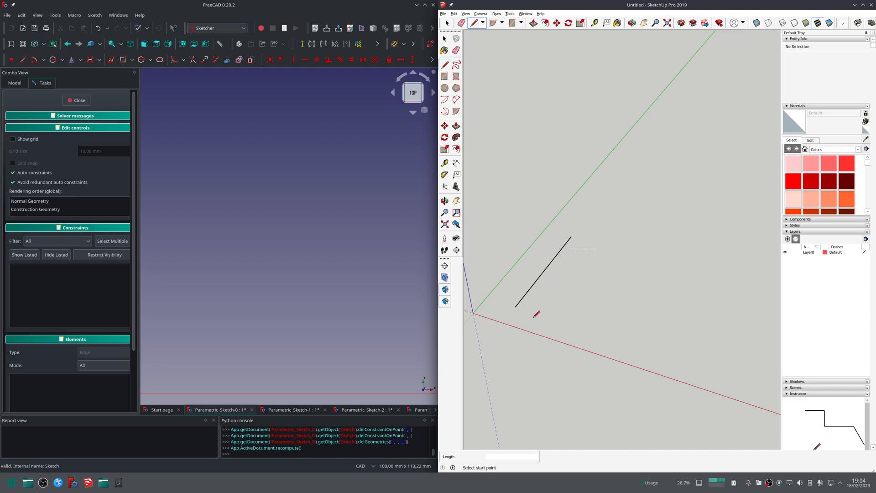
left_click(474, 312)
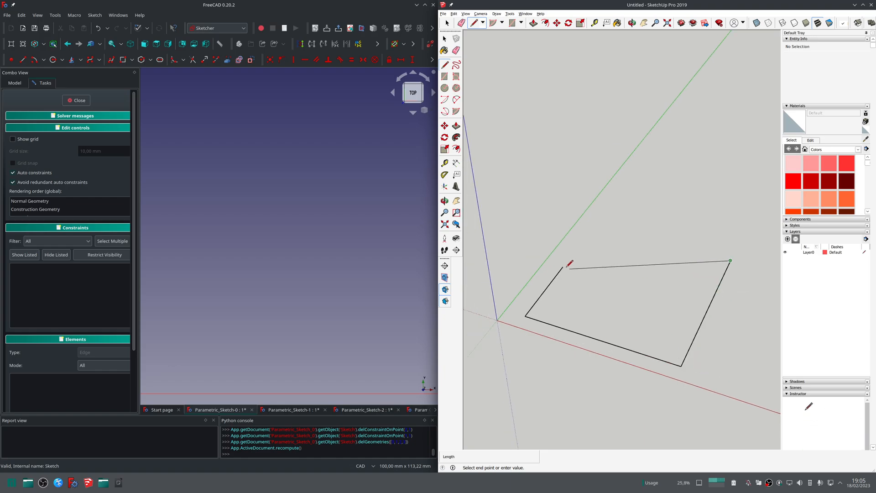
left_click(569, 263)
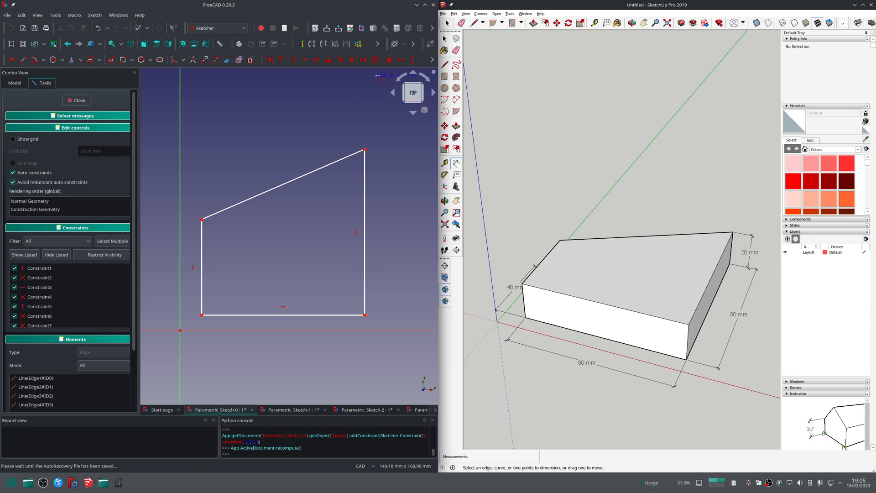
- Add a named 40 mm length constraint to the trapezoid's left edge
left_click(203, 263)
type("le")
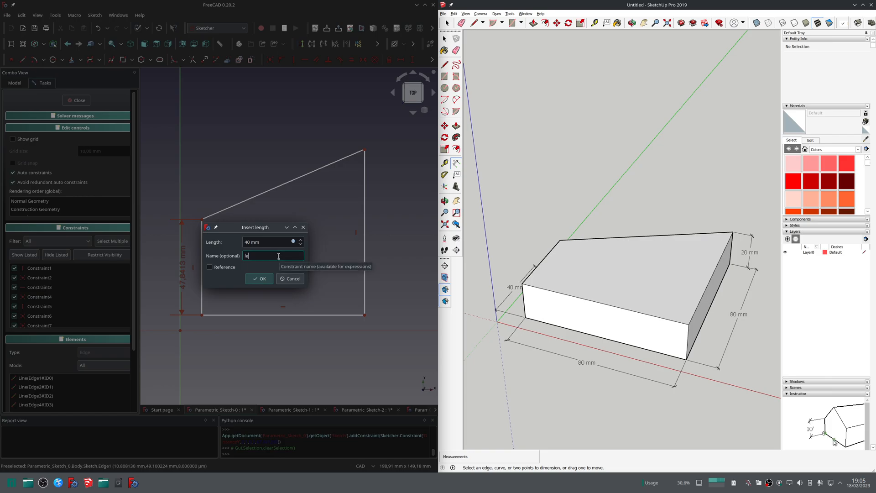
- Drive the bottom edge by the formula Constraints.left*2, giving 80 mm
left_click(258, 278)
type("con")
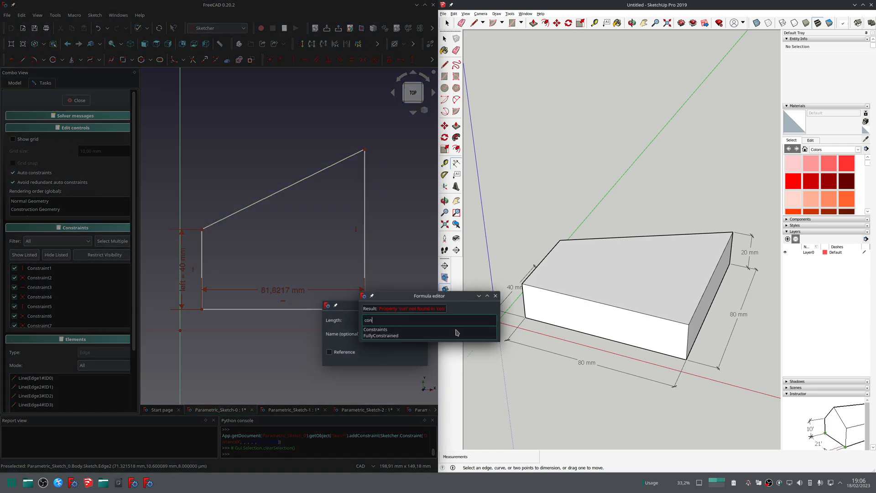
left_click(375, 329)
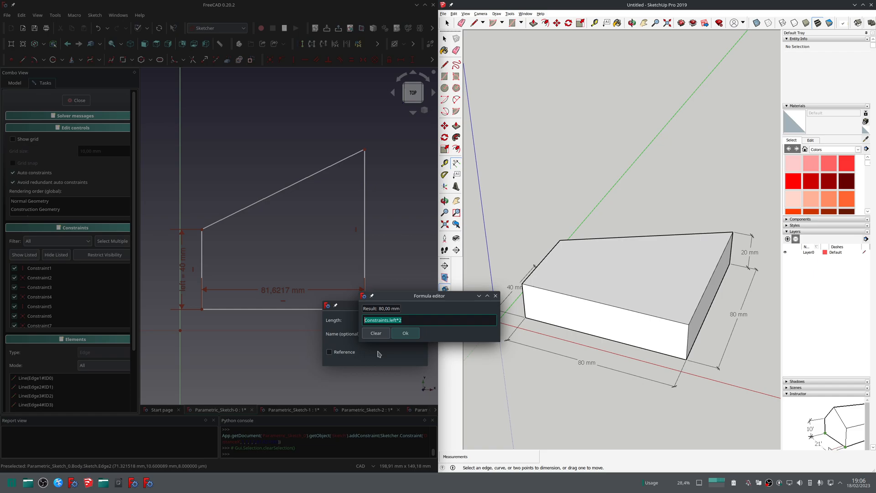
left_click(405, 333)
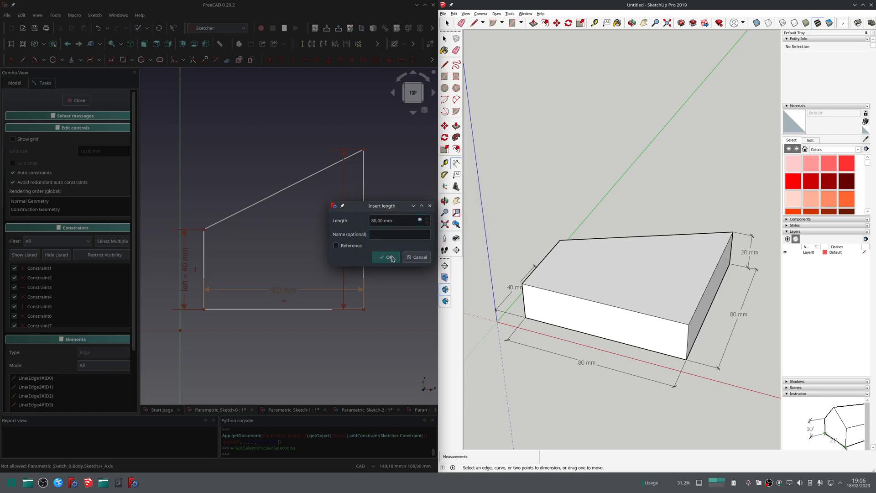
left_click(385, 258)
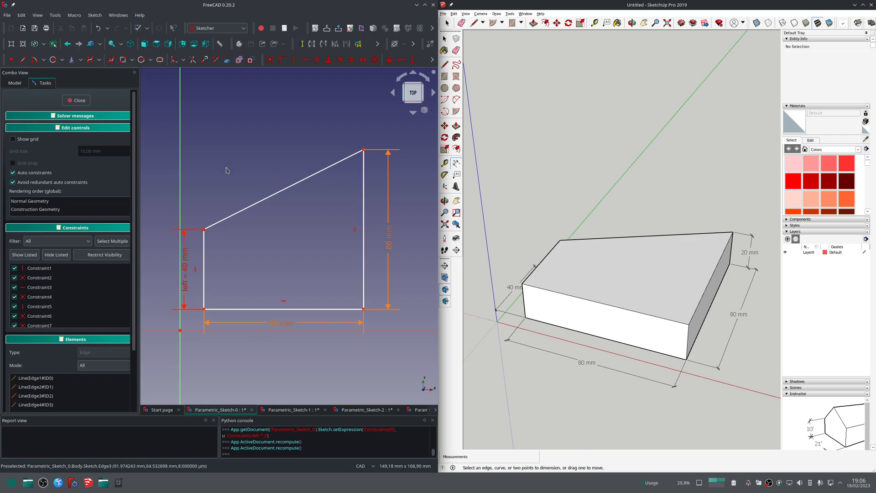
- Pad the sketch with a thickness formula on Sketch.Constraints.left, giving a 20 mm solid
left_click(77, 100)
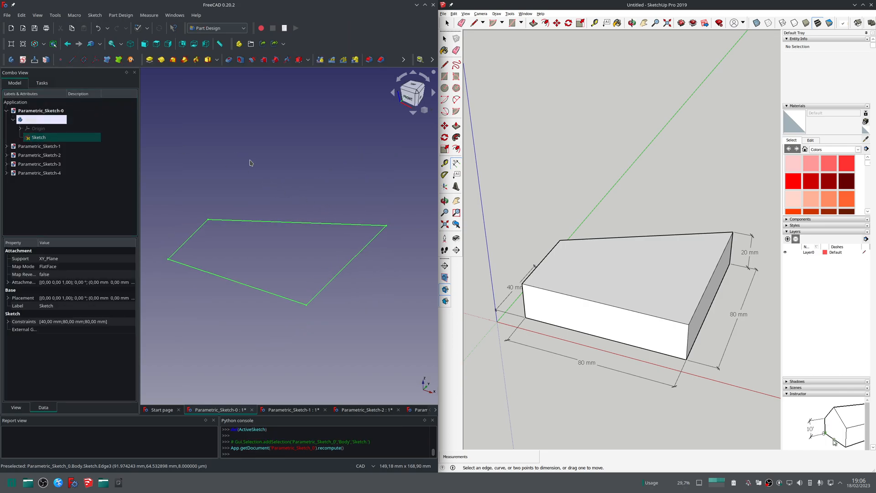
mouse_move(148, 60)
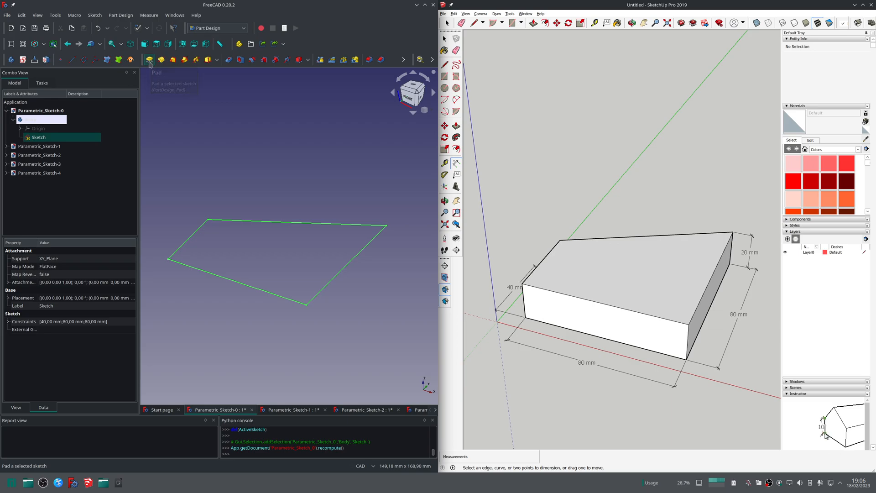
left_click(149, 60)
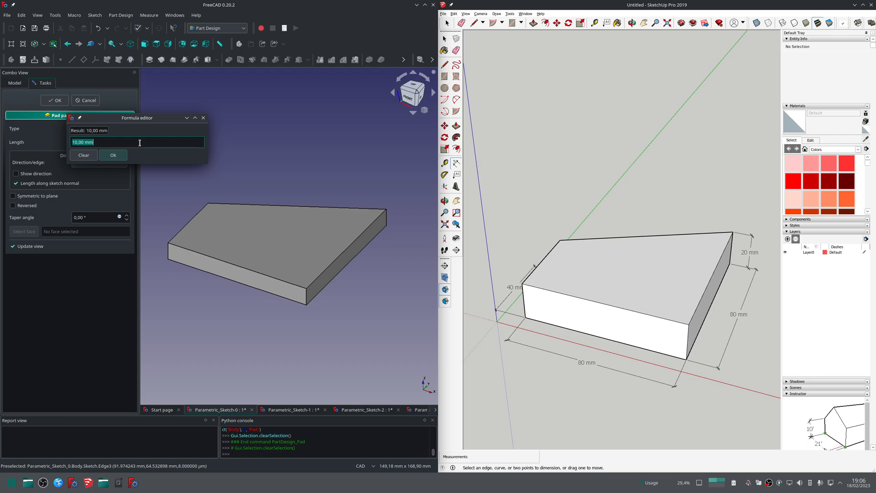
type("sk")
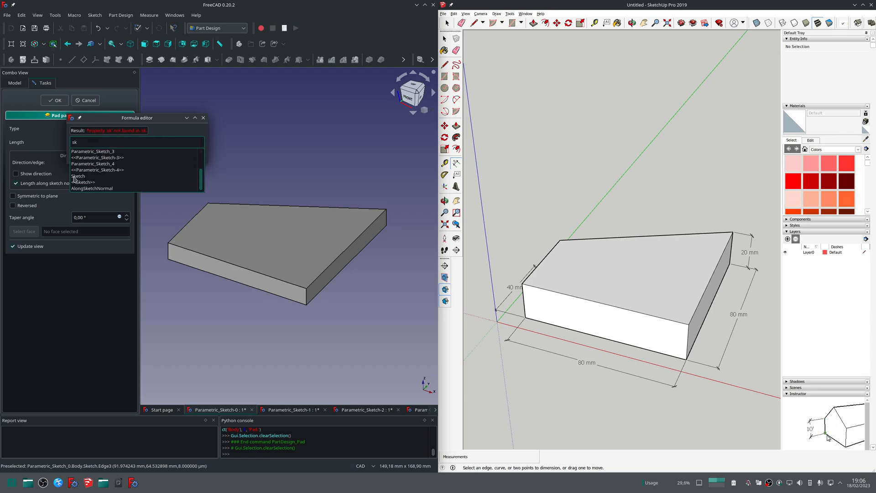
type("Sketch.Constraints.left*2")
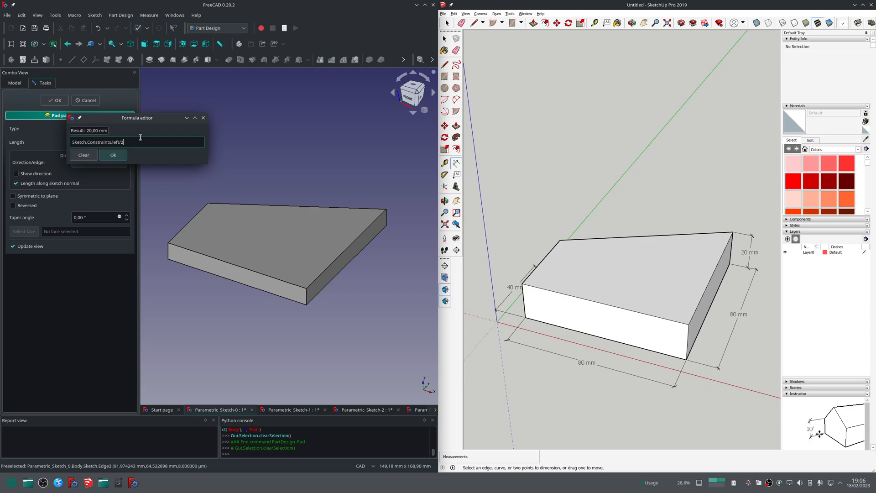
left_click(114, 155)
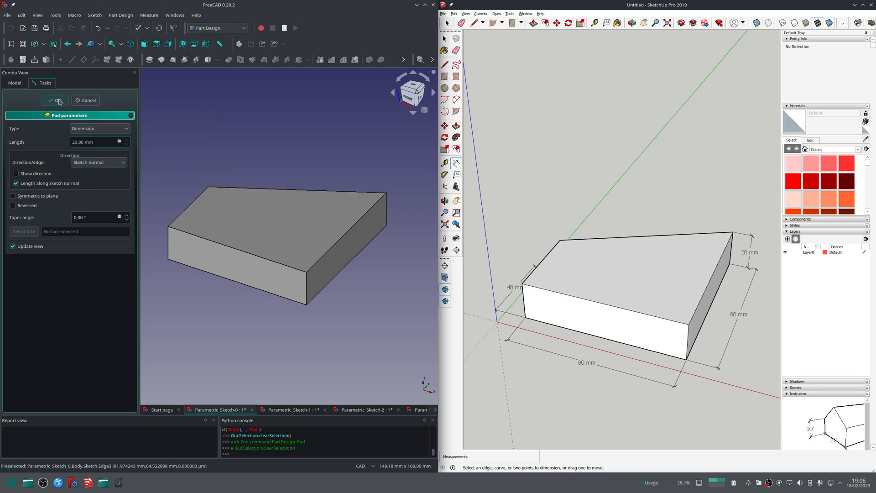
left_click(54, 100)
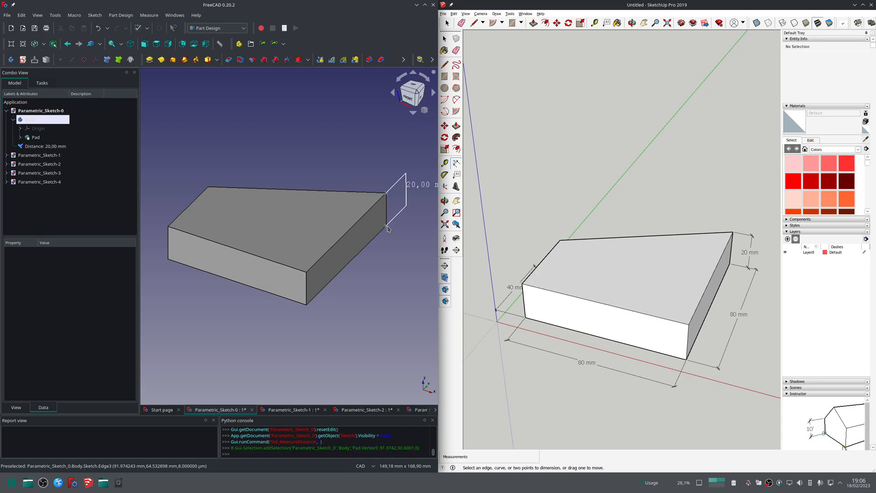
left_click(35, 138)
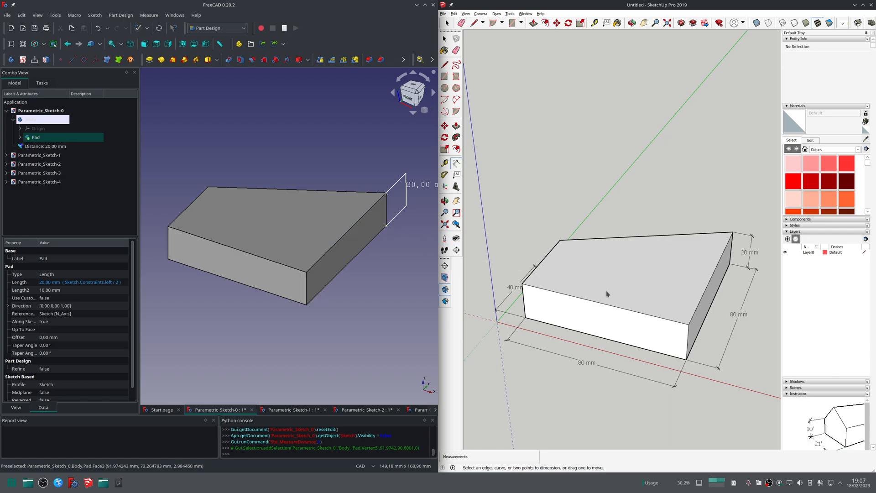
mouse_move(617, 321)
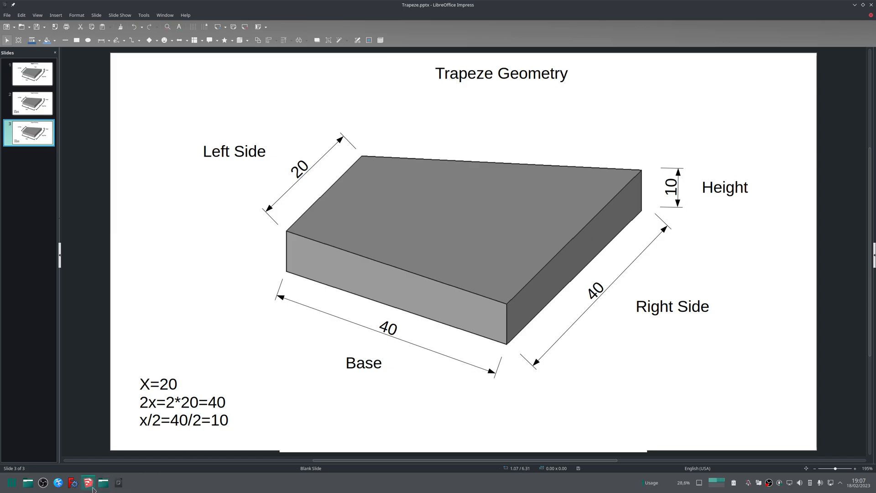
- Move edges in SketchUp to shrink the trapeze box to 20, 40, 40 and 10 mm
left_click(73, 484)
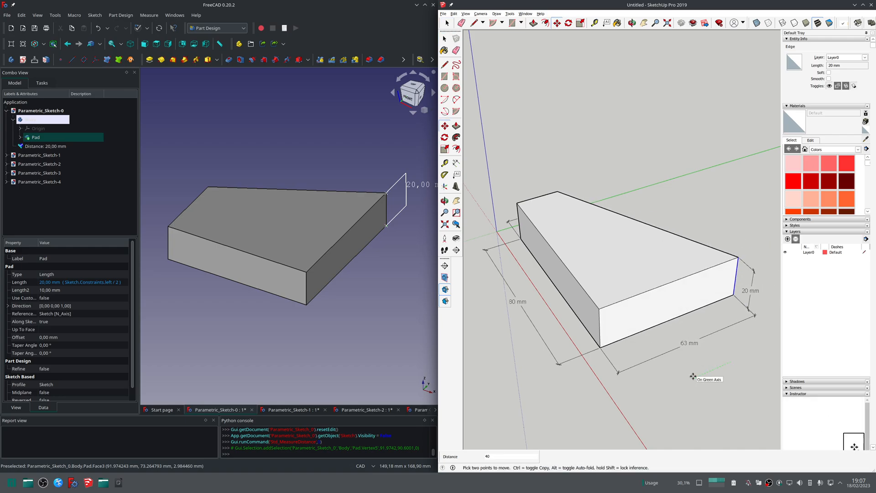
left_click(617, 23)
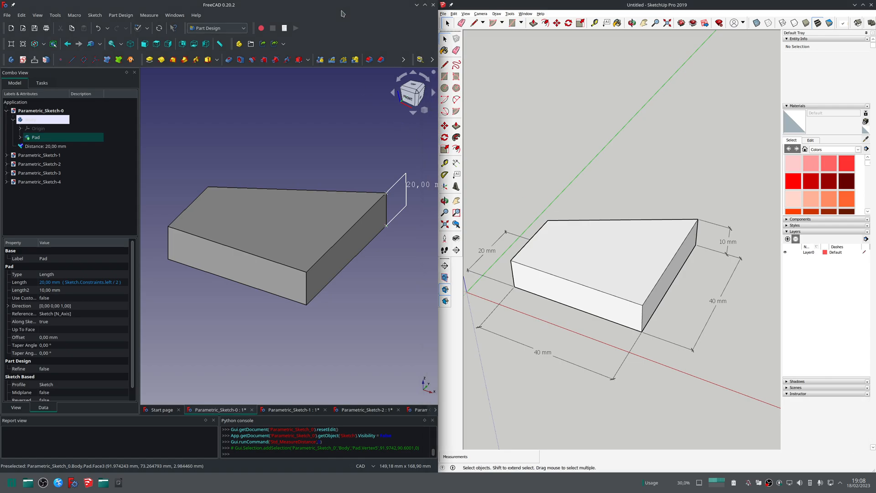
left_click(35, 138)
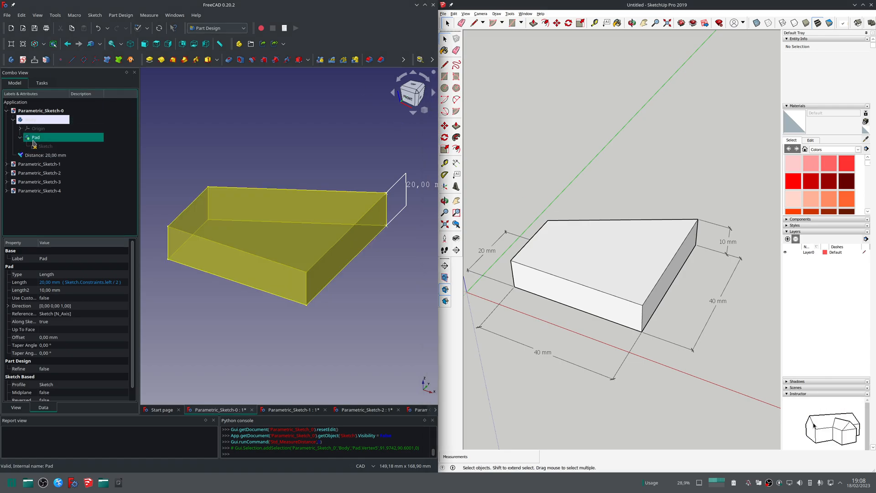
- Edit the 'left' constraint to 20 mm, close the sketch and measure the 10 mm pad thickness
double_click(44, 146)
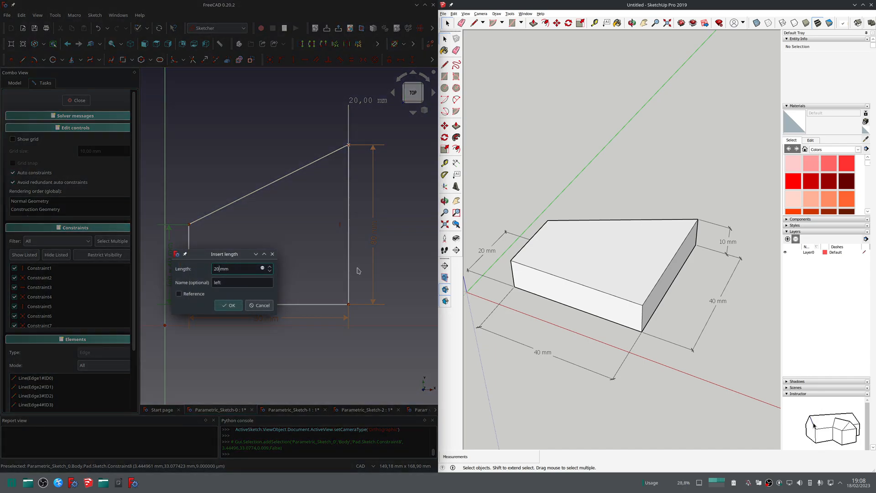
left_click(228, 305)
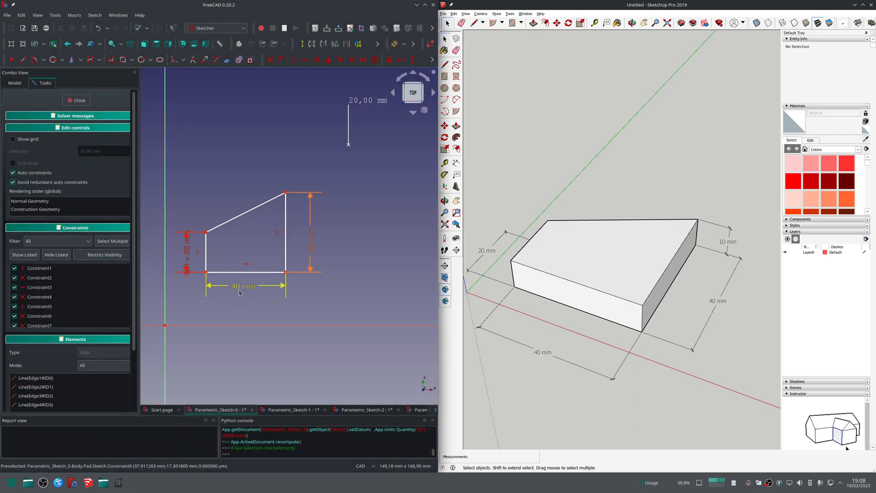
left_click(77, 100)
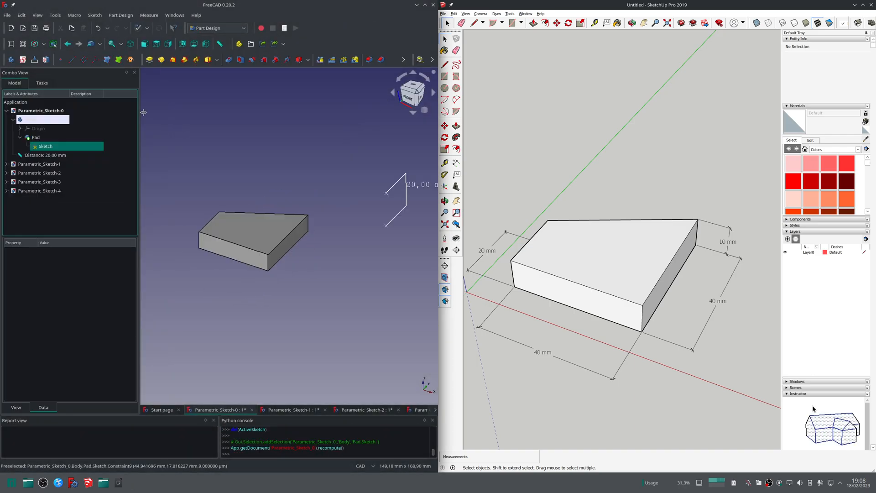
left_click(252, 234)
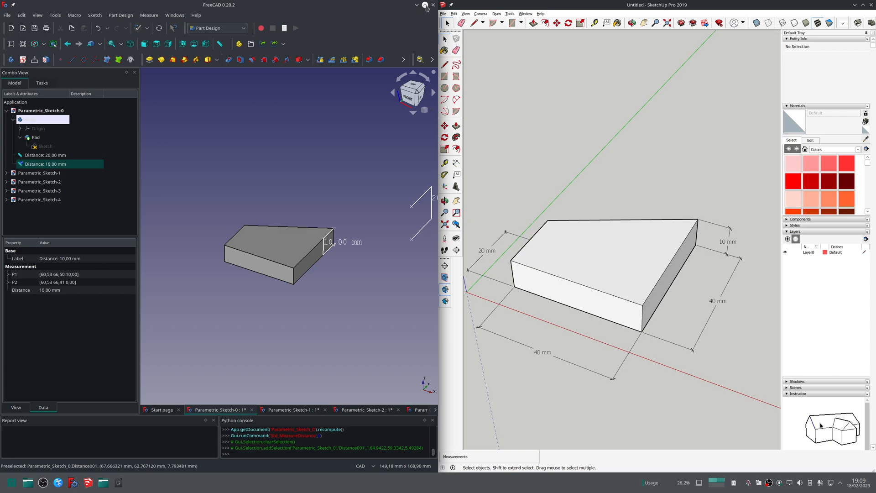
- In Parametric_Sketch-1, drag the inner bend corner to reshape the horn fold and close the sketch
left_click(293, 410)
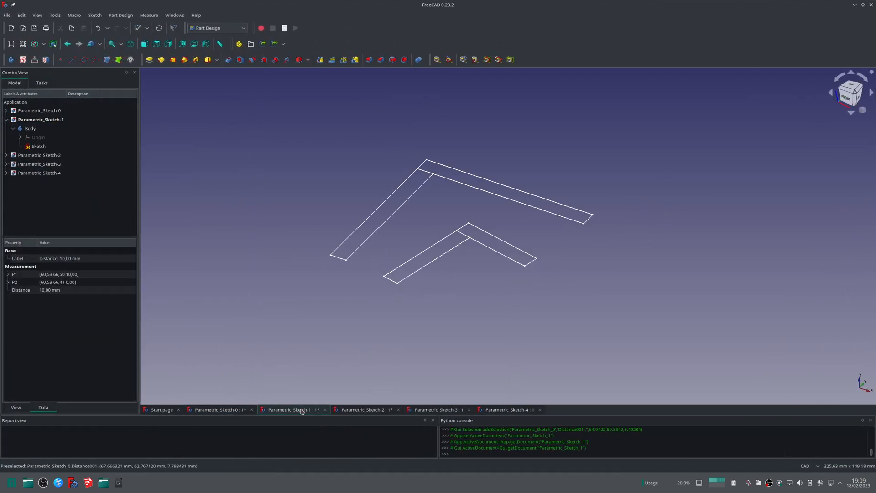
double_click(39, 146)
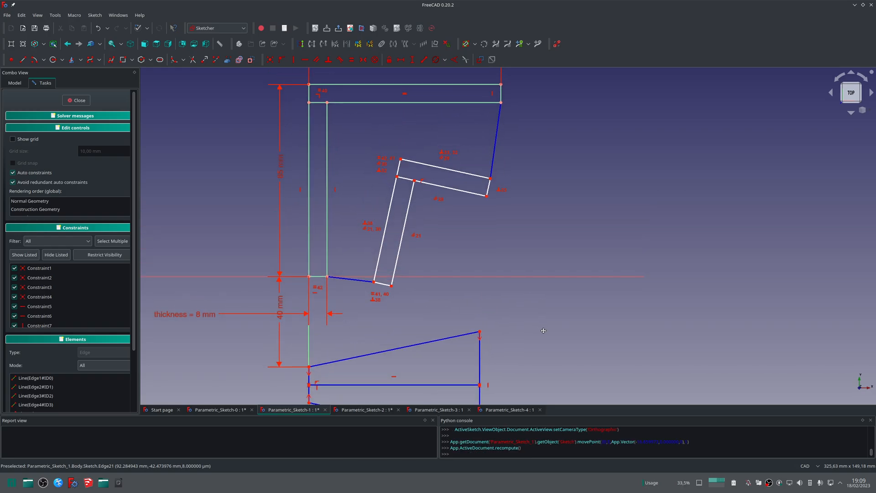
mouse_move(327, 179)
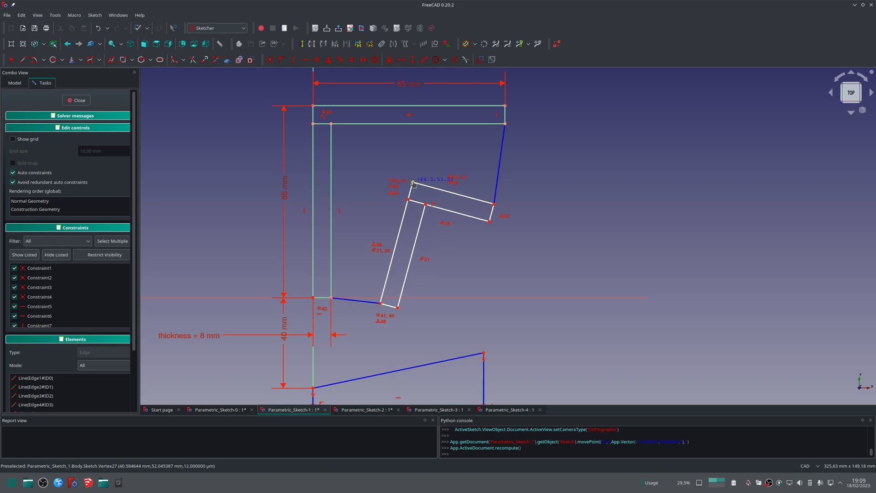
left_click_drag(412, 183, 403, 181)
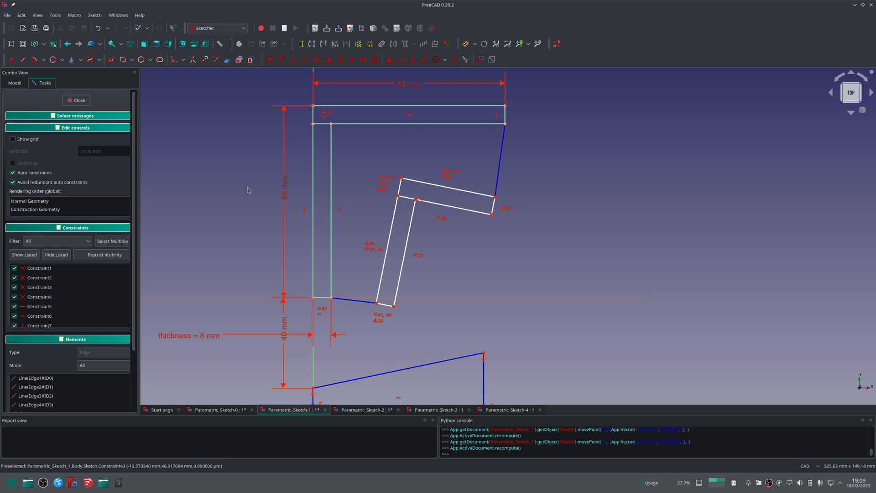
left_click(77, 101)
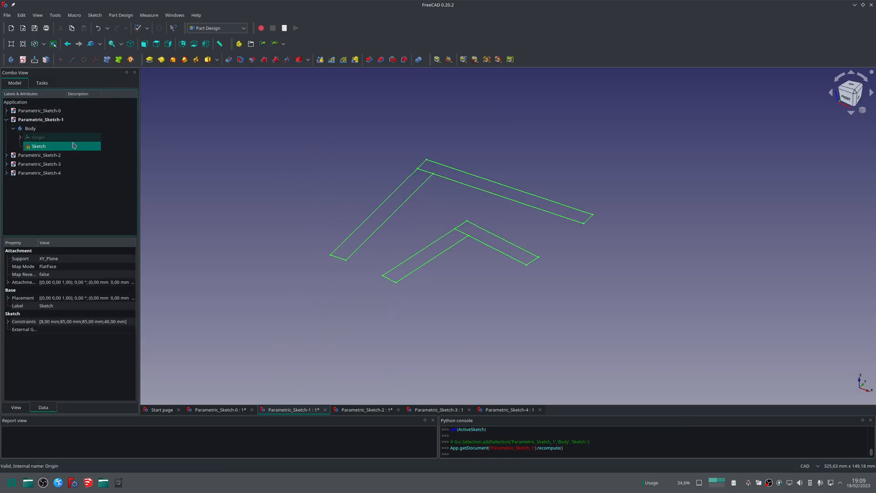
- In Parametric_Sketch-2, swing the inner fold strip to a new angle and close the sketch
left_click(38, 182)
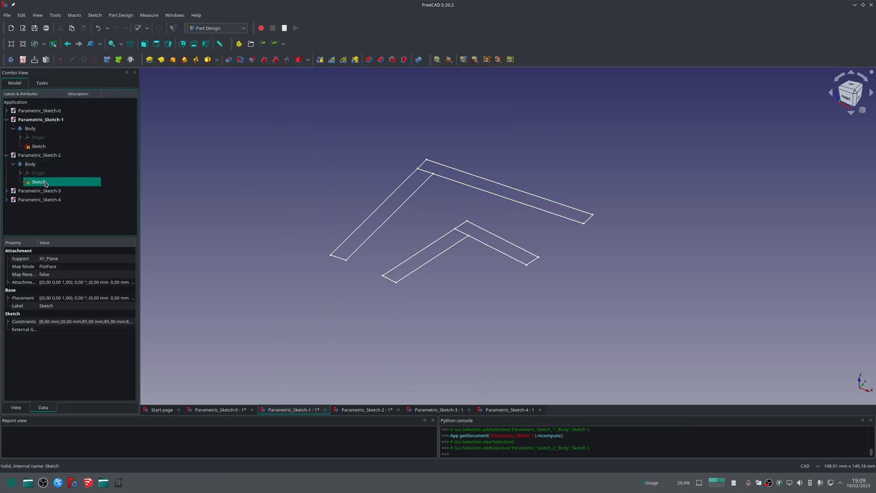
double_click(38, 181)
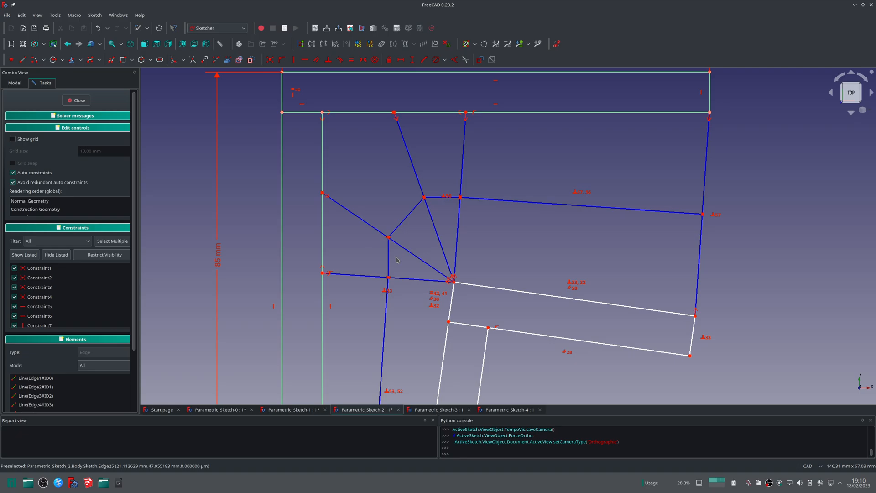
mouse_move(399, 212)
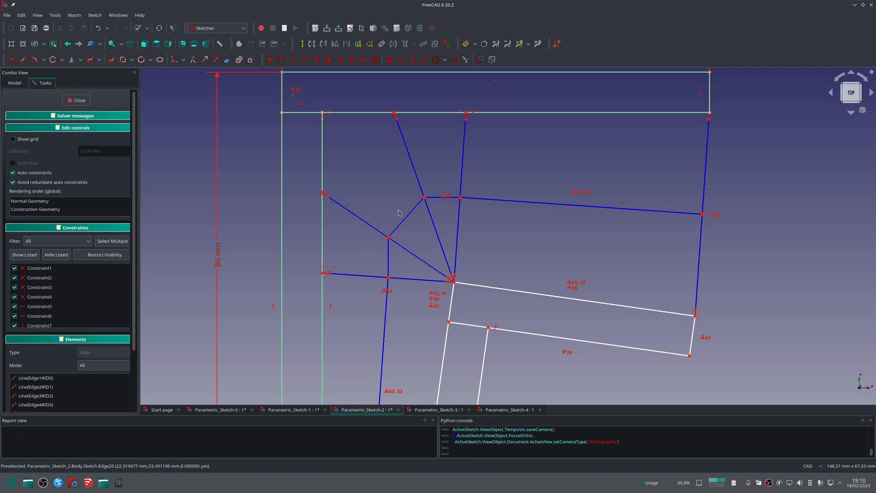
mouse_move(393, 198)
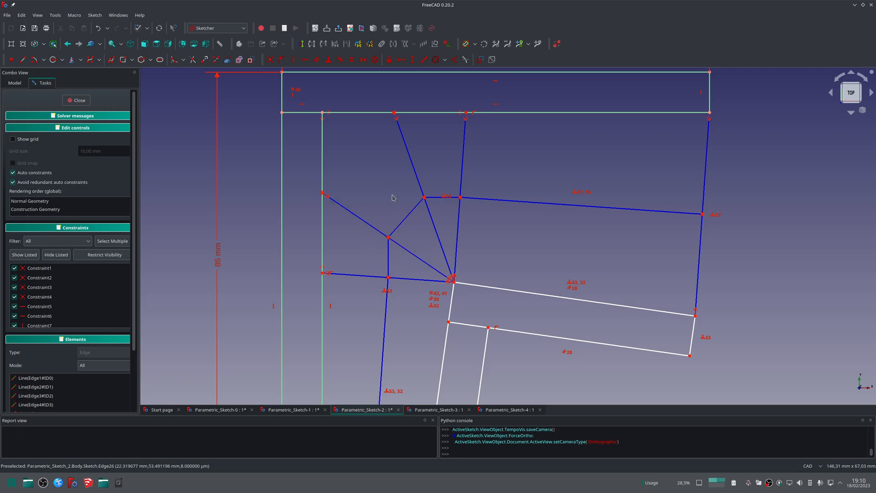
mouse_move(398, 195)
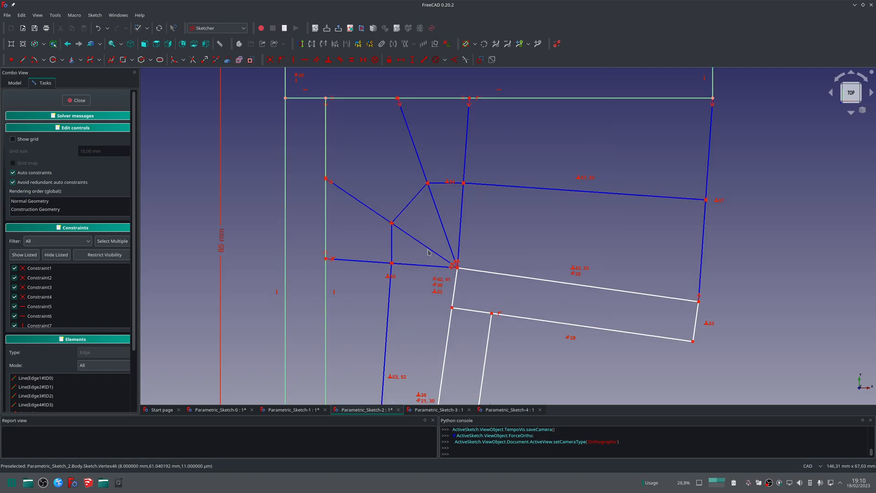
mouse_move(472, 113)
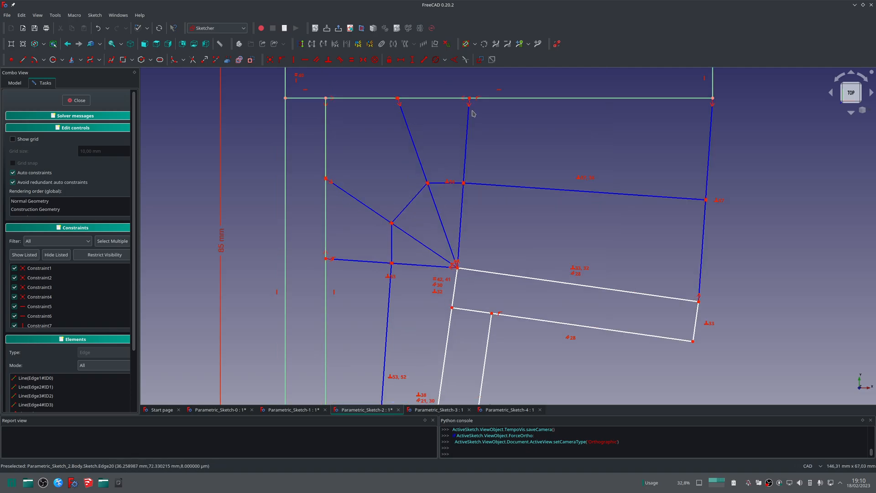
mouse_move(468, 193)
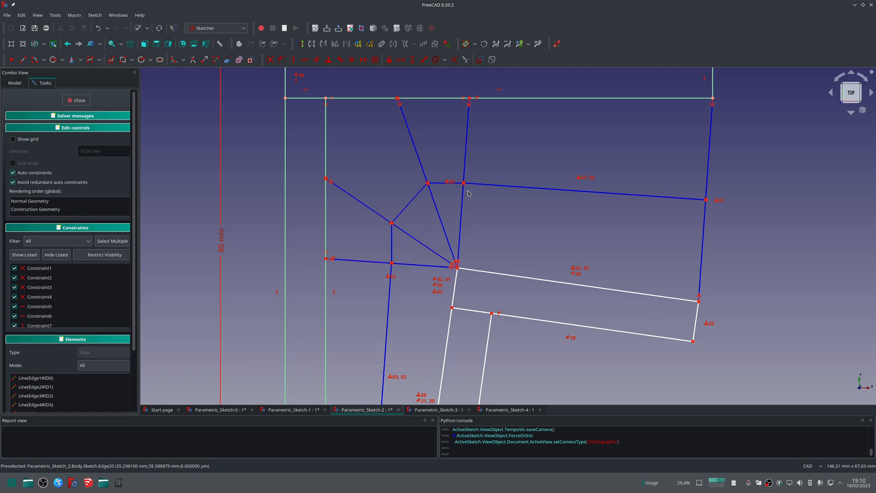
scroll("down", 3)
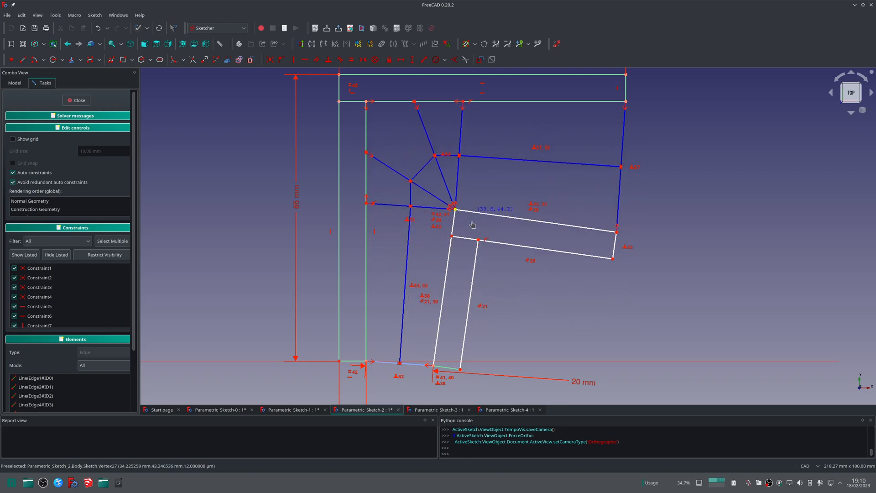
left_click_drag(455, 208, 477, 246)
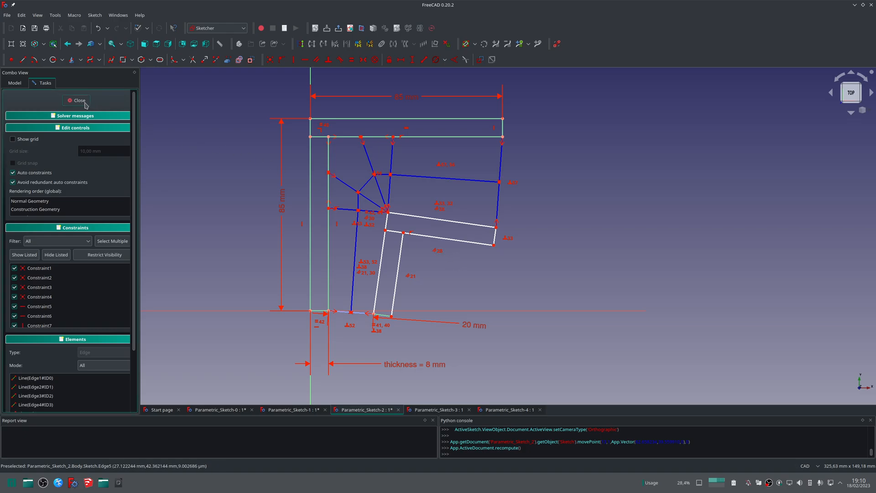
left_click(79, 101)
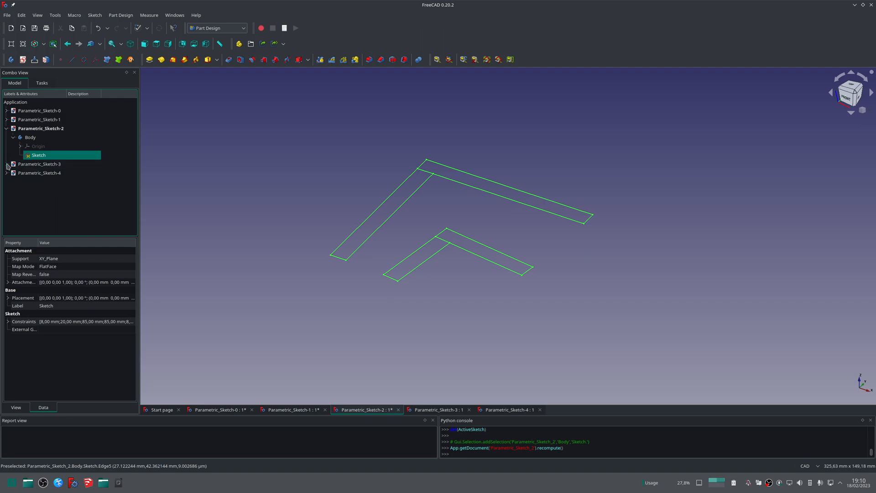
- In Parametric_Sketch-3, drag the inner fold corner through several angles to its final steeper position
double_click(39, 155)
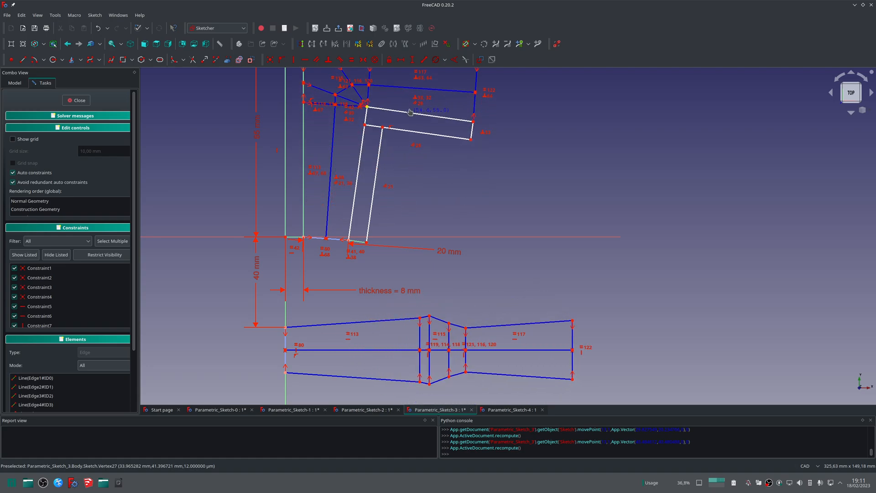
left_click_drag(410, 111, 408, 126)
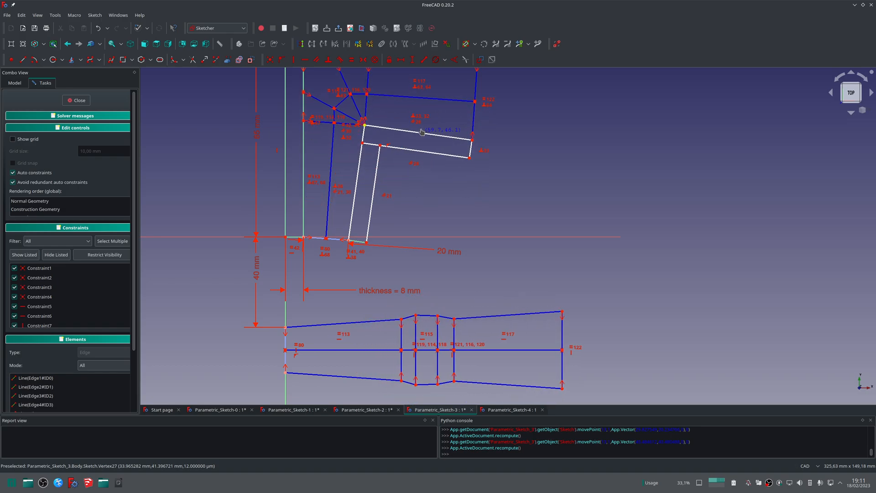
left_click_drag(422, 133, 422, 159)
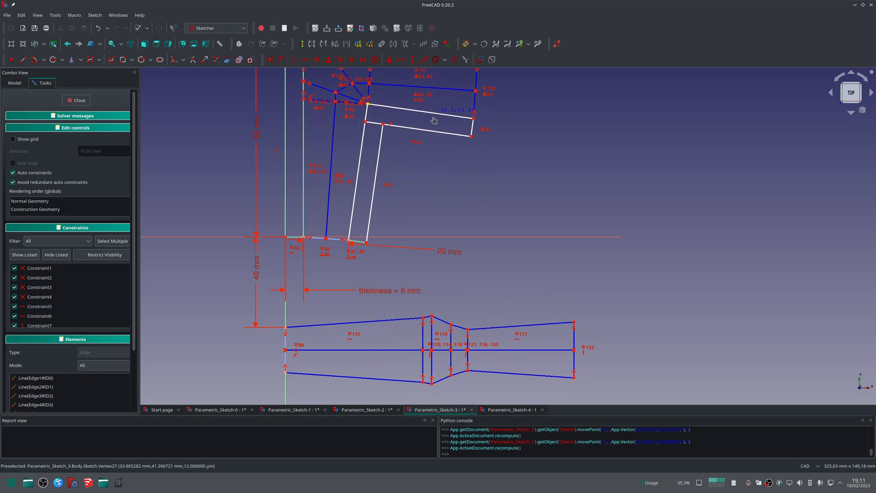
left_click_drag(432, 120, 432, 137)
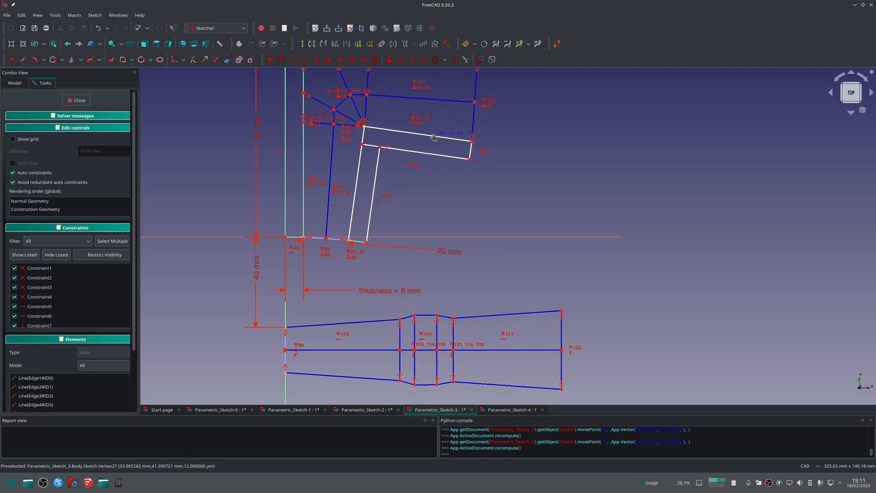
left_click_drag(433, 137, 430, 171)
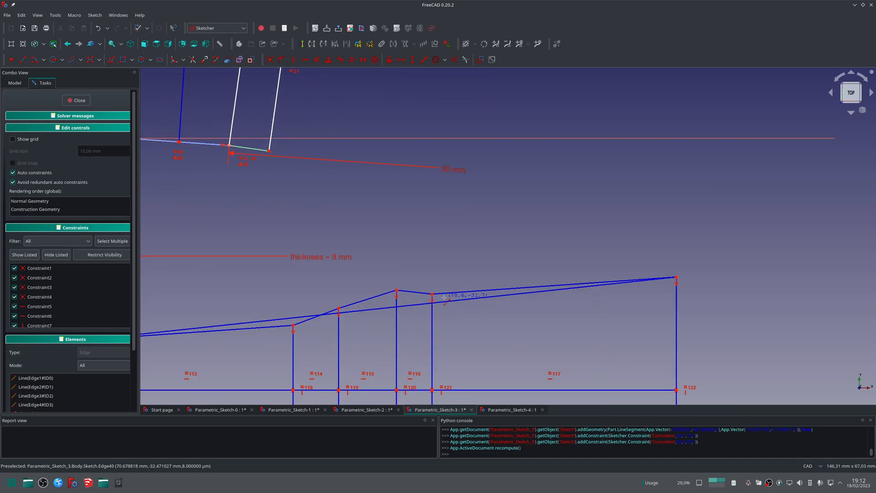
- Constrain the new line's endpoint onto the existing unfolded-profile geometry with Point On Object
left_click(432, 294)
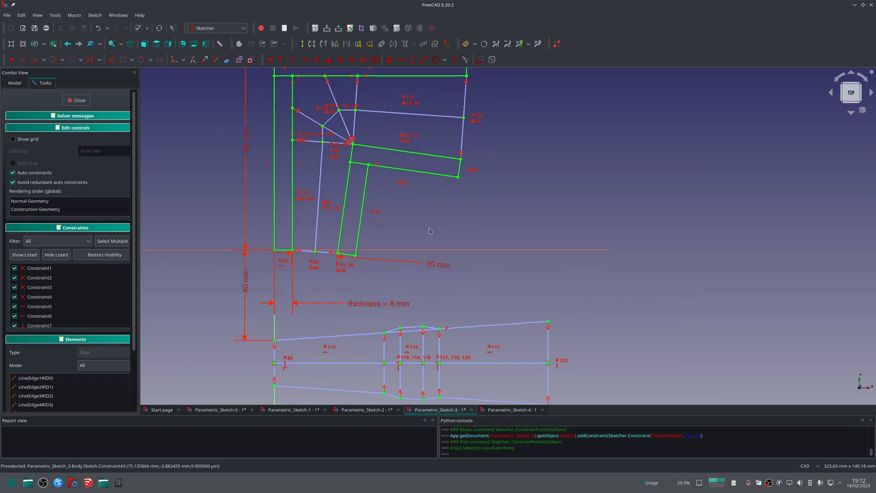
mouse_move(374, 145)
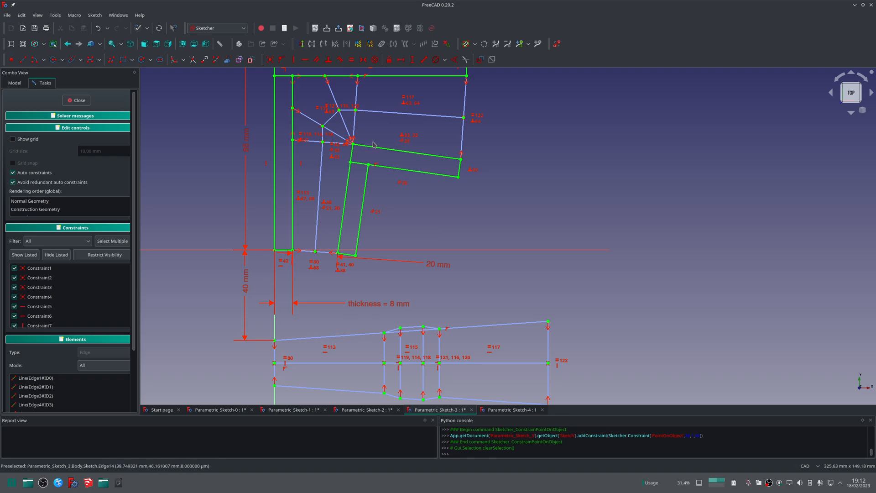
mouse_move(385, 258)
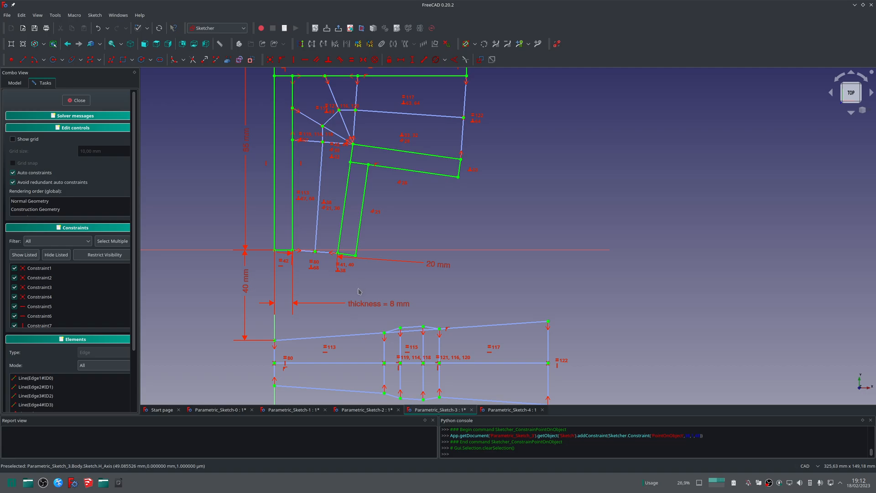
mouse_move(348, 118)
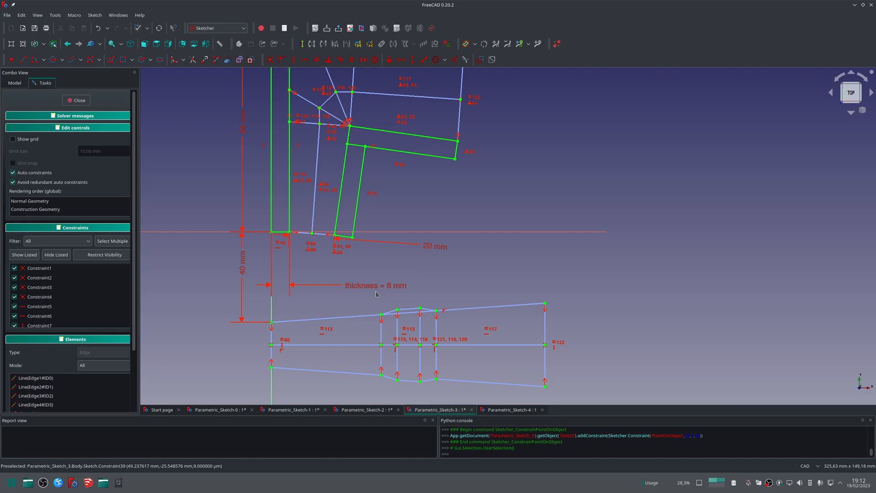
mouse_move(377, 294)
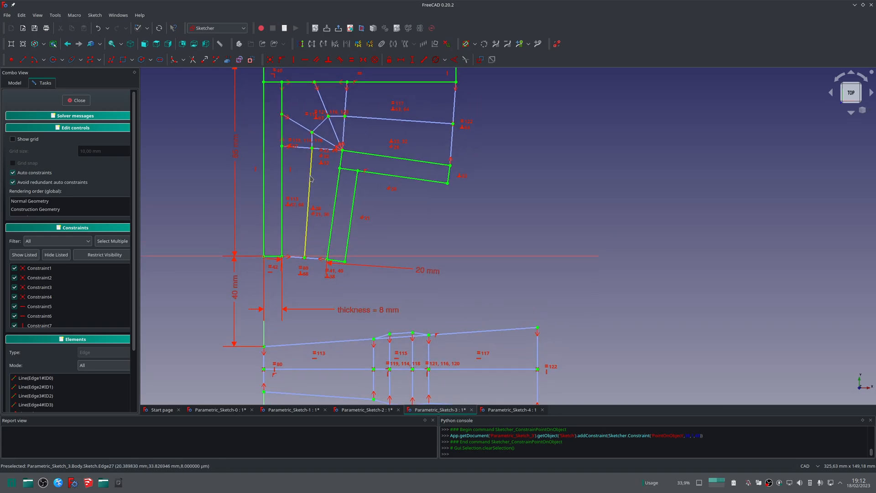
mouse_move(317, 177)
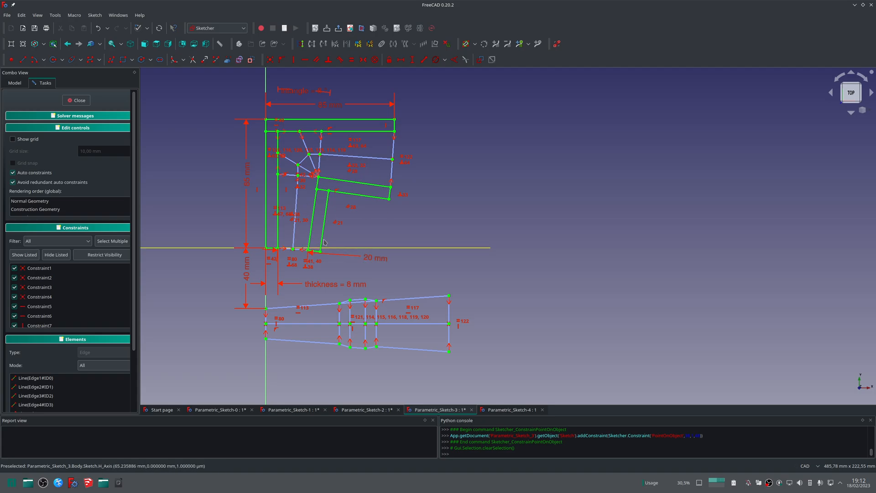
left_click(77, 100)
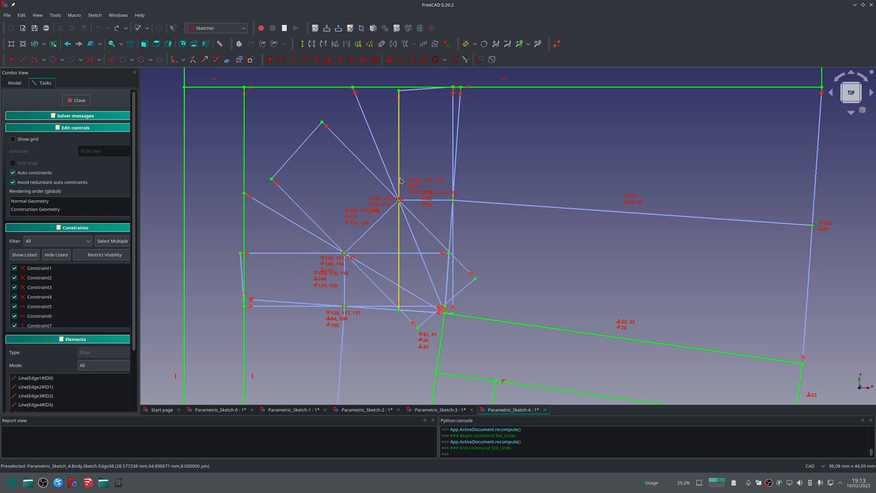
mouse_move(336, 234)
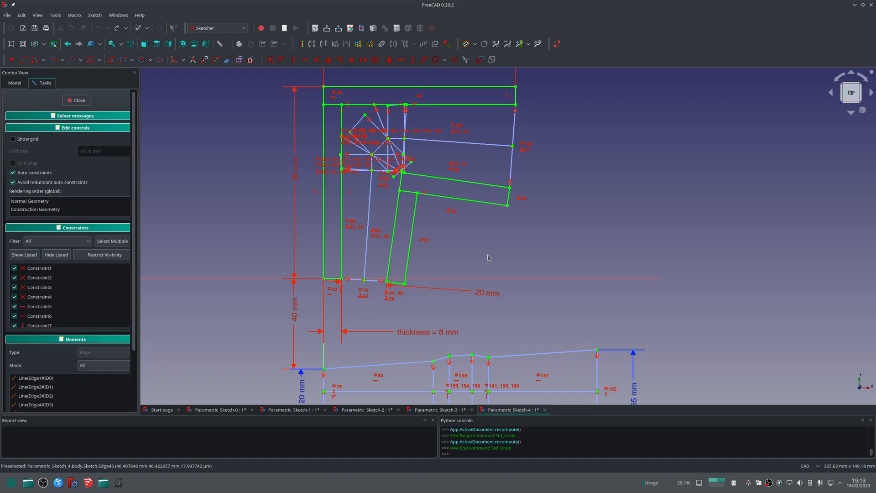
scroll("down", 3)
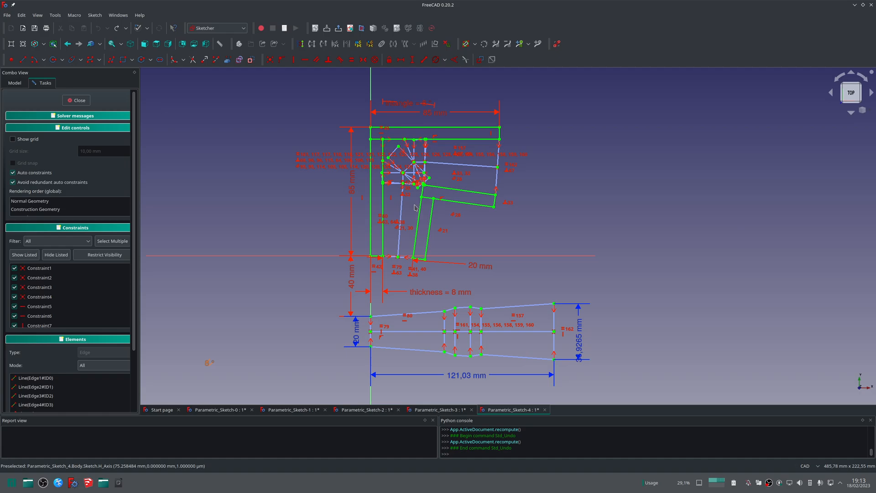
mouse_move(413, 204)
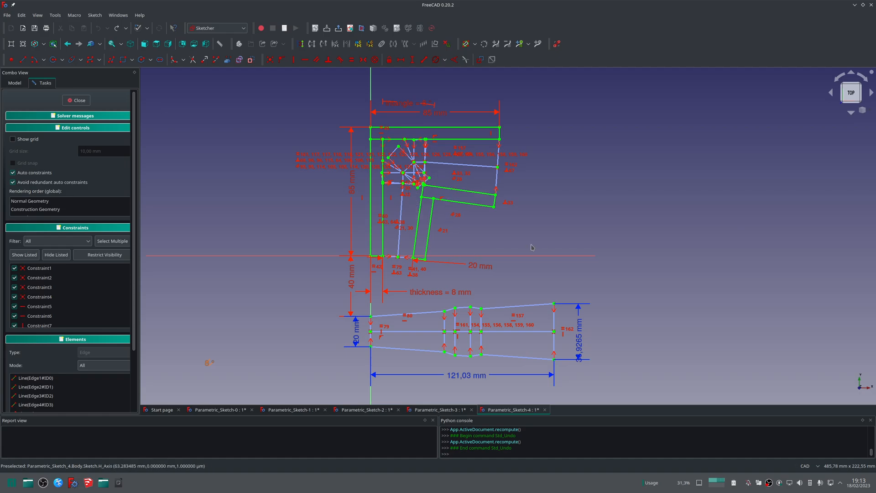
mouse_move(485, 226)
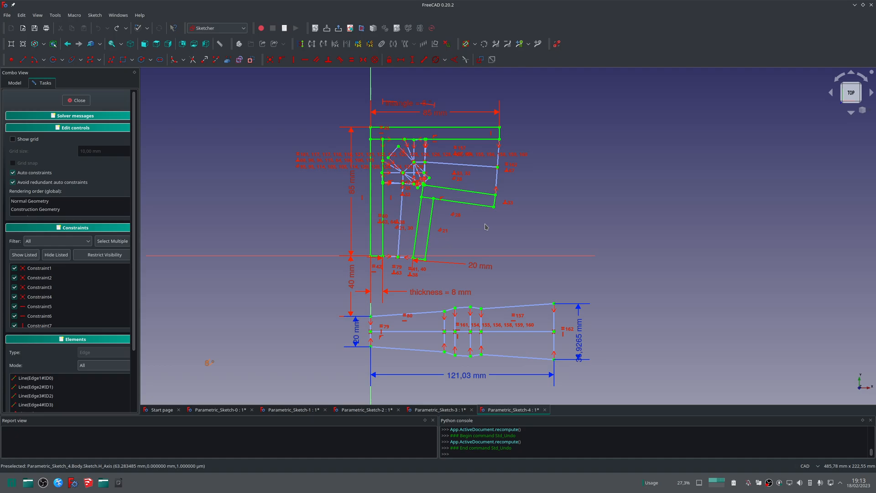
mouse_move(479, 245)
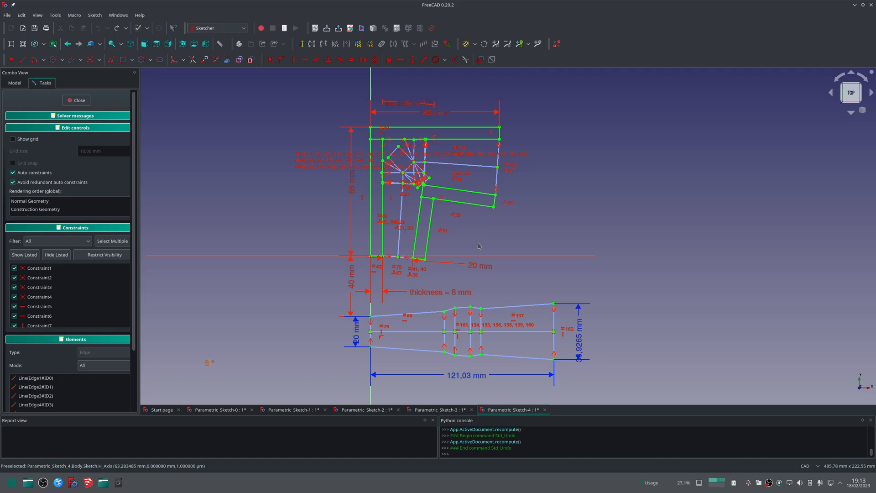
mouse_move(450, 254)
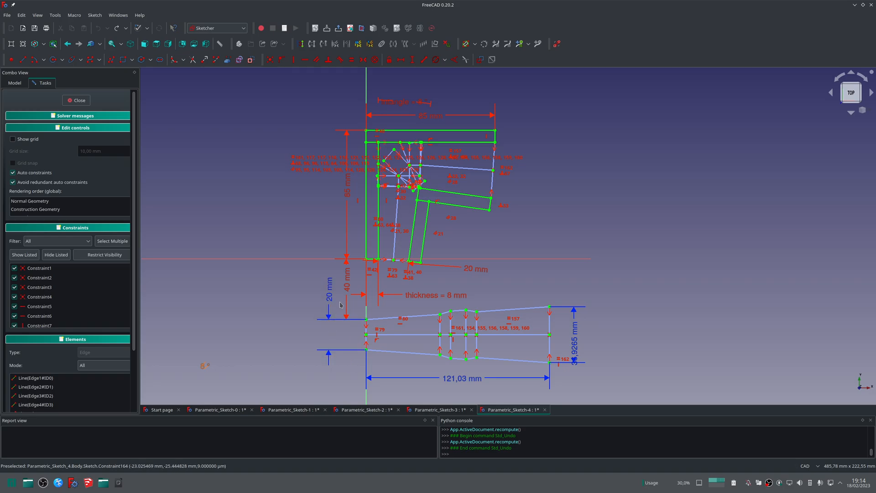
mouse_move(471, 279)
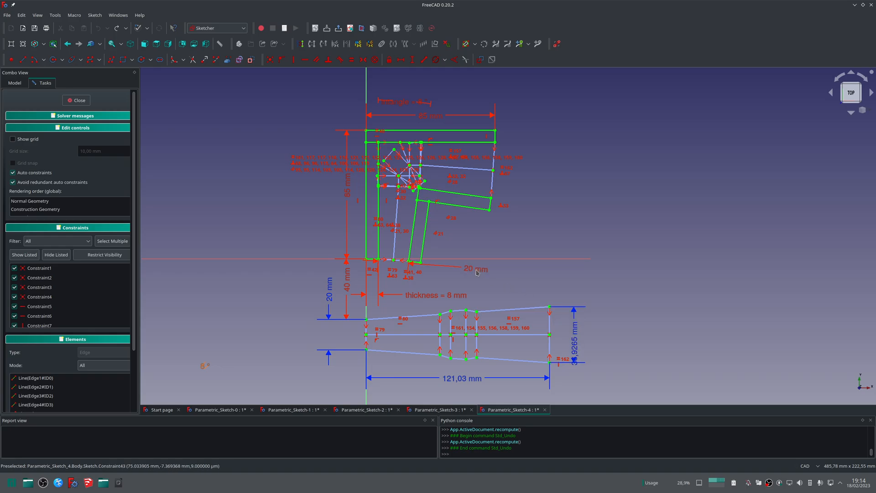
double_click(474, 268)
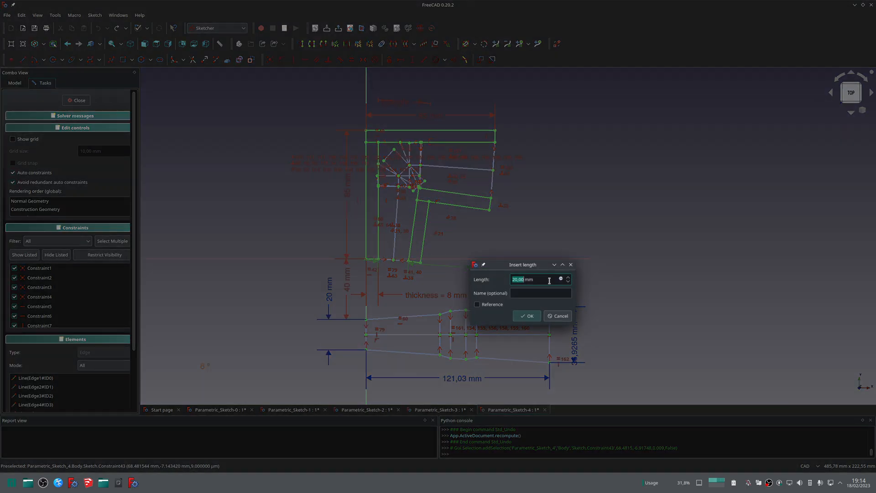
left_click(526, 316)
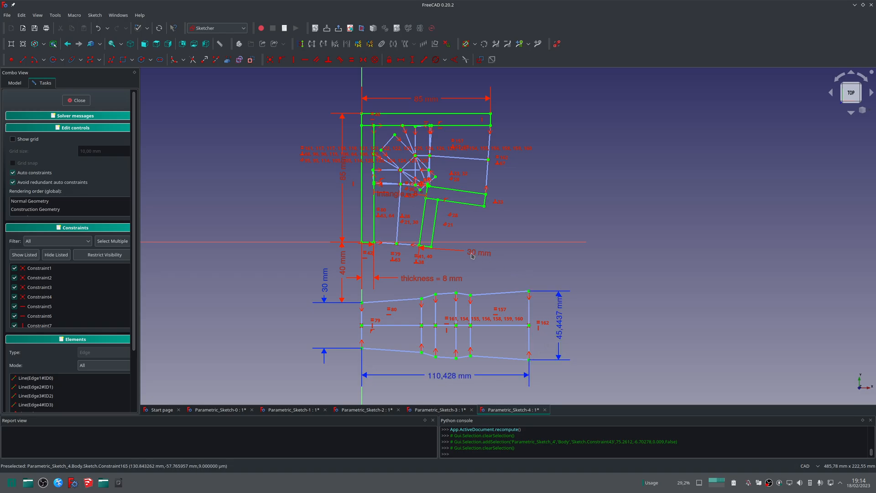
double_click(477, 252)
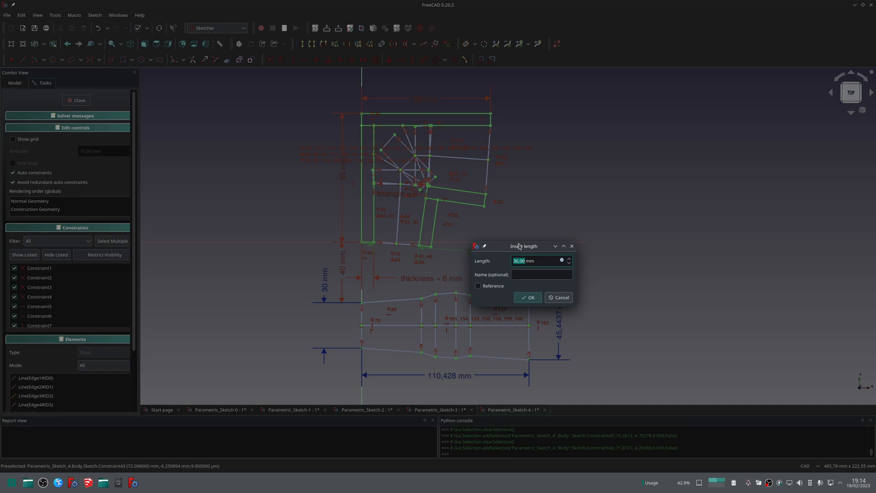
left_click(526, 297)
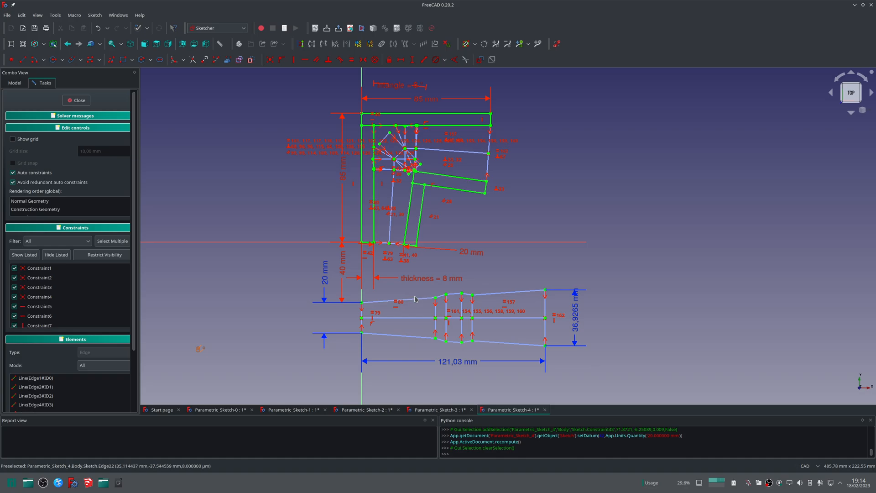
mouse_move(414, 305)
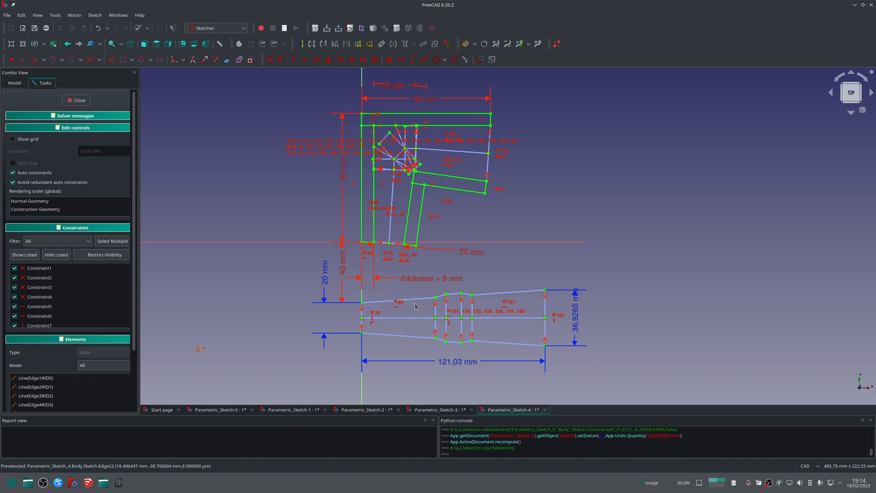
mouse_move(493, 303)
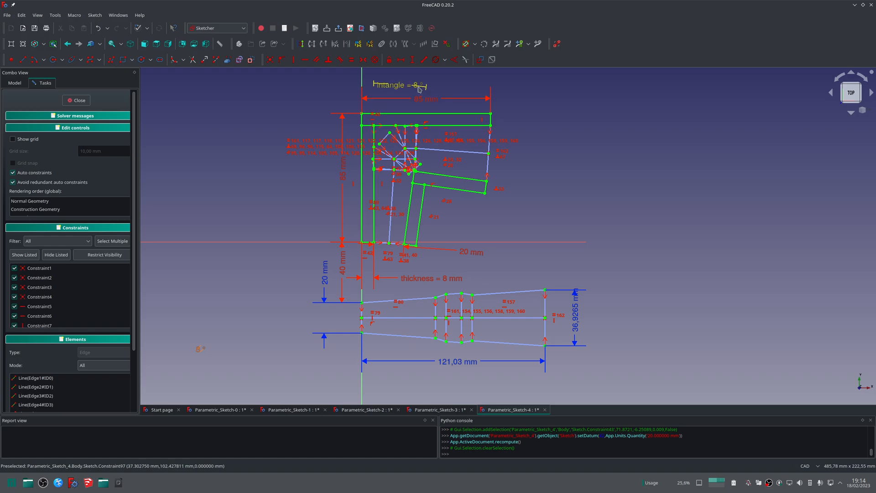
- Edit the intangle flare constraint, trying 9° and 15°, then settle on 0° for a straight 131.071 mm duct
double_click(417, 85)
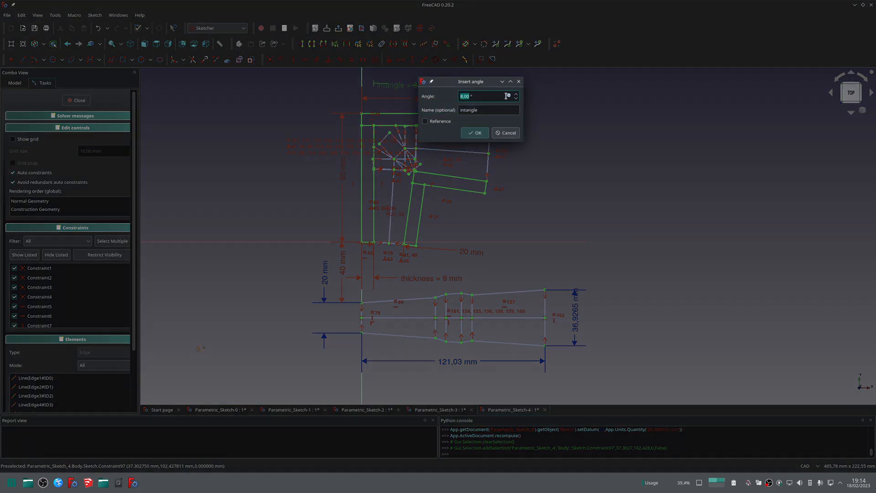
type("9 °")
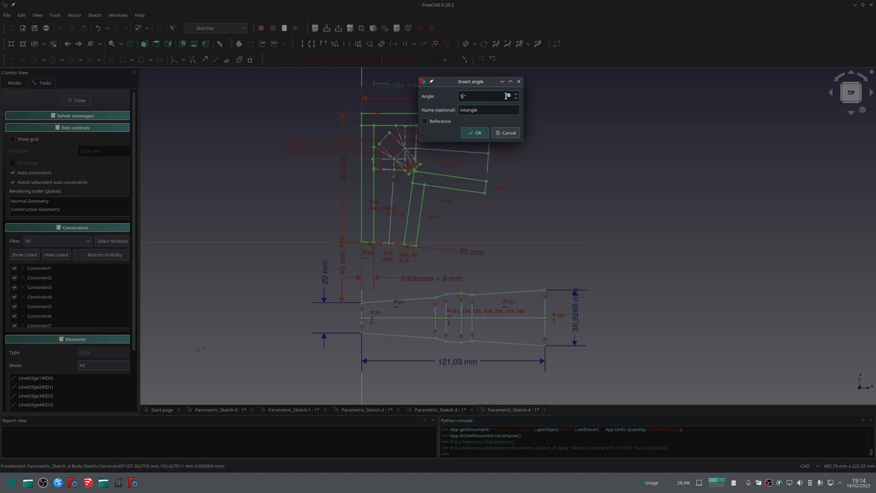
left_click(474, 132)
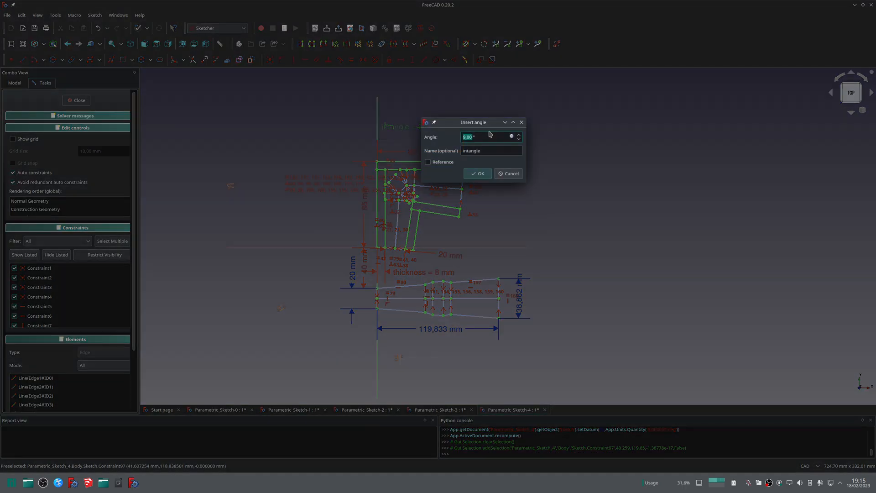
left_click(476, 174)
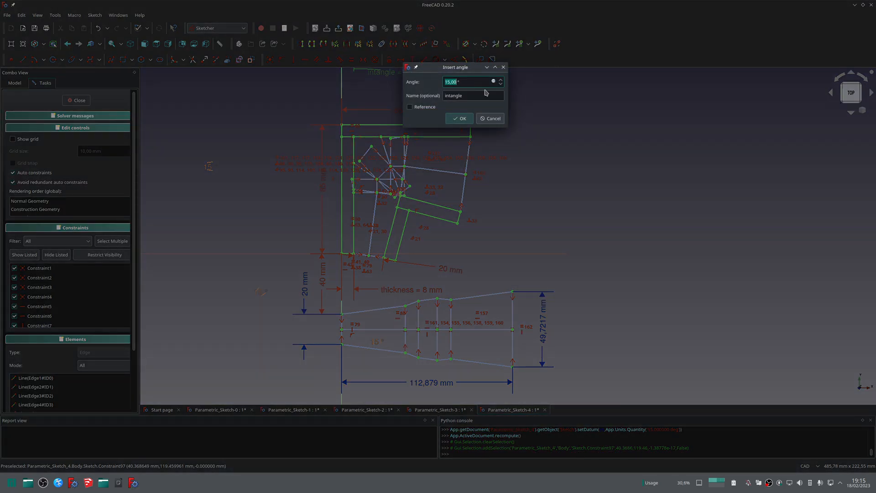
type("0°")
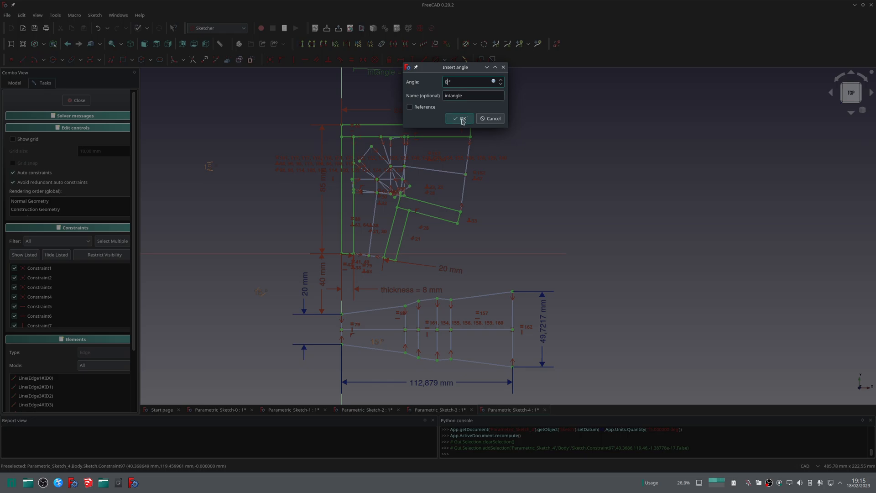
left_click(459, 118)
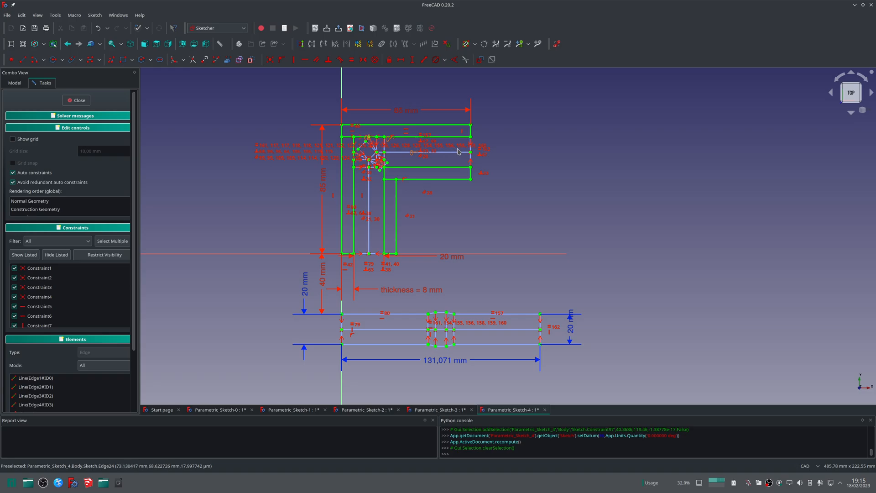
mouse_move(407, 319)
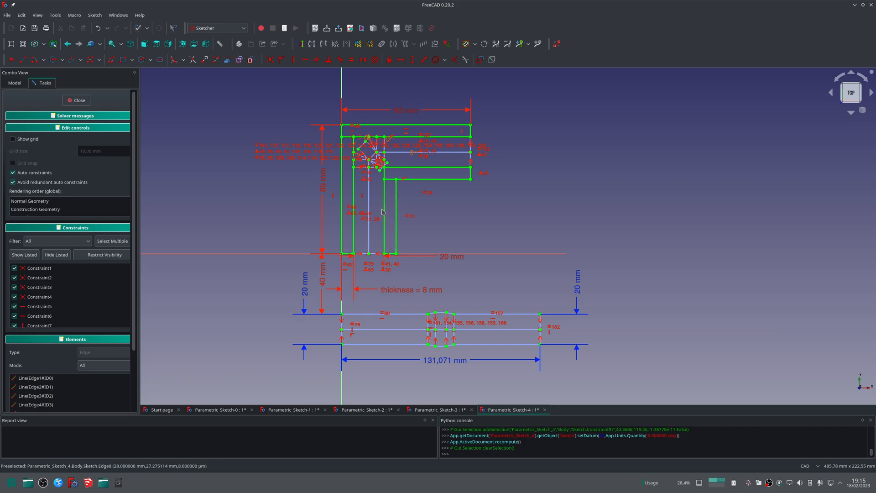
mouse_move(379, 198)
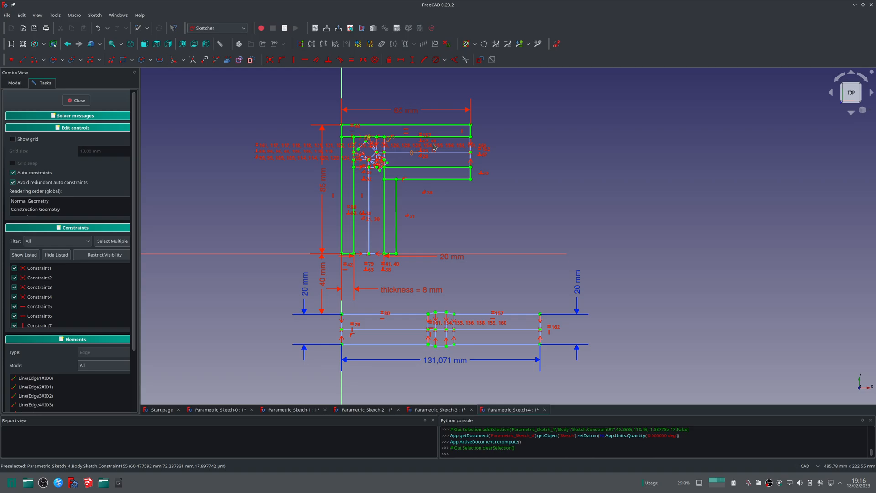
mouse_move(423, 177)
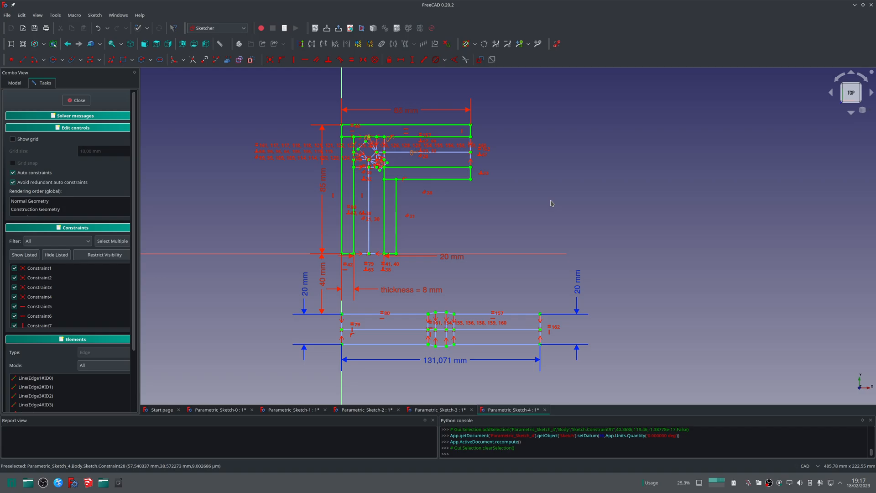
mouse_move(711, 203)
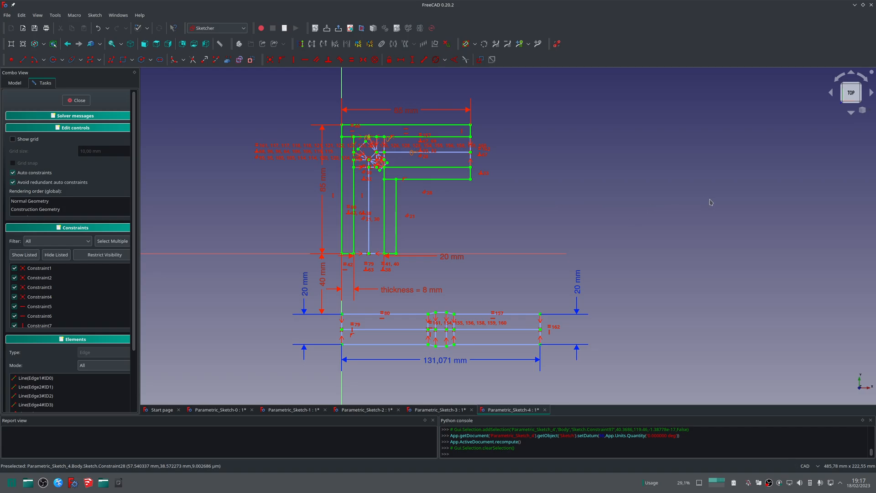
mouse_move(654, 195)
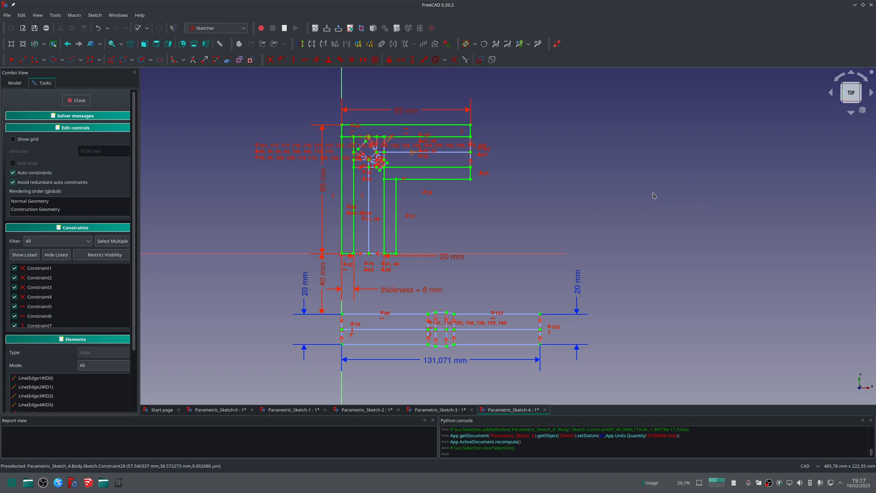
mouse_move(655, 203)
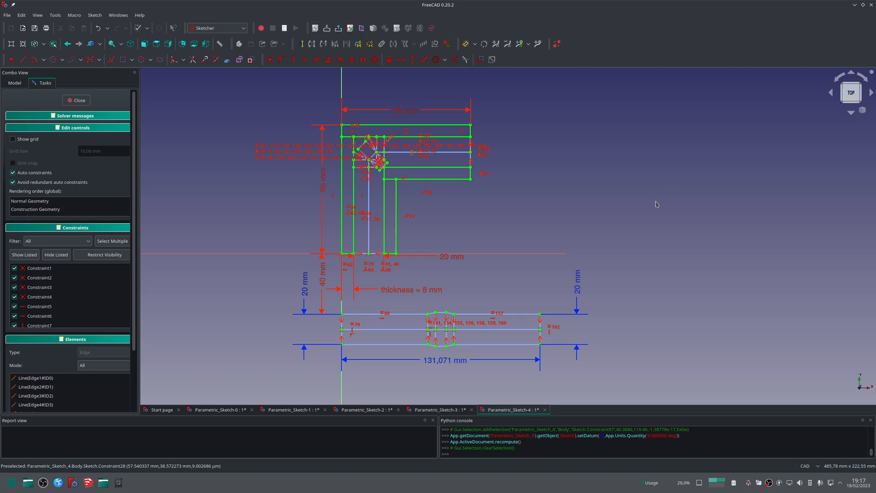
mouse_move(725, 233)
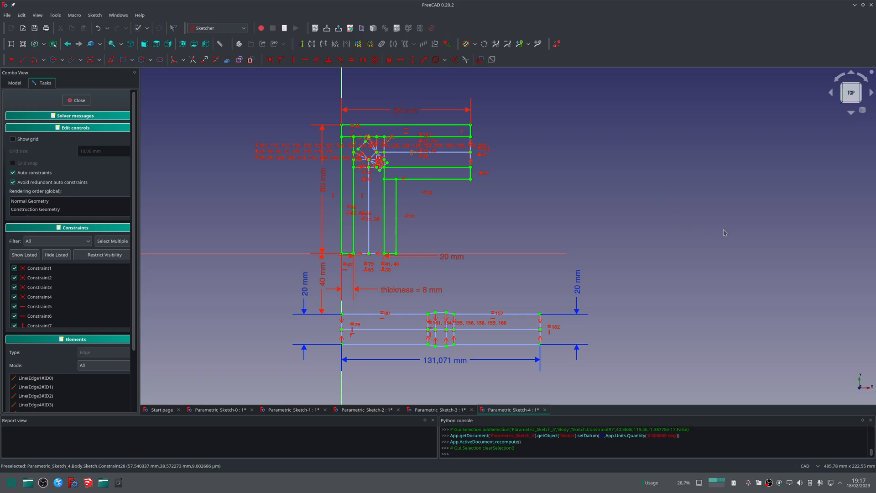